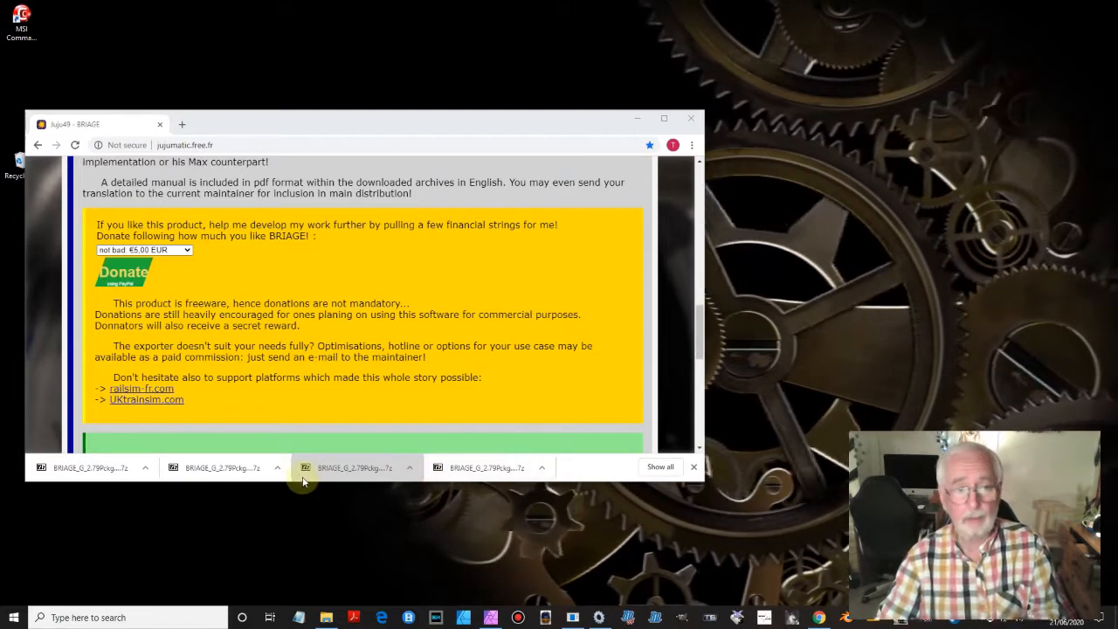
{"action": "mouse_move", "coordinate": [160, 210]}
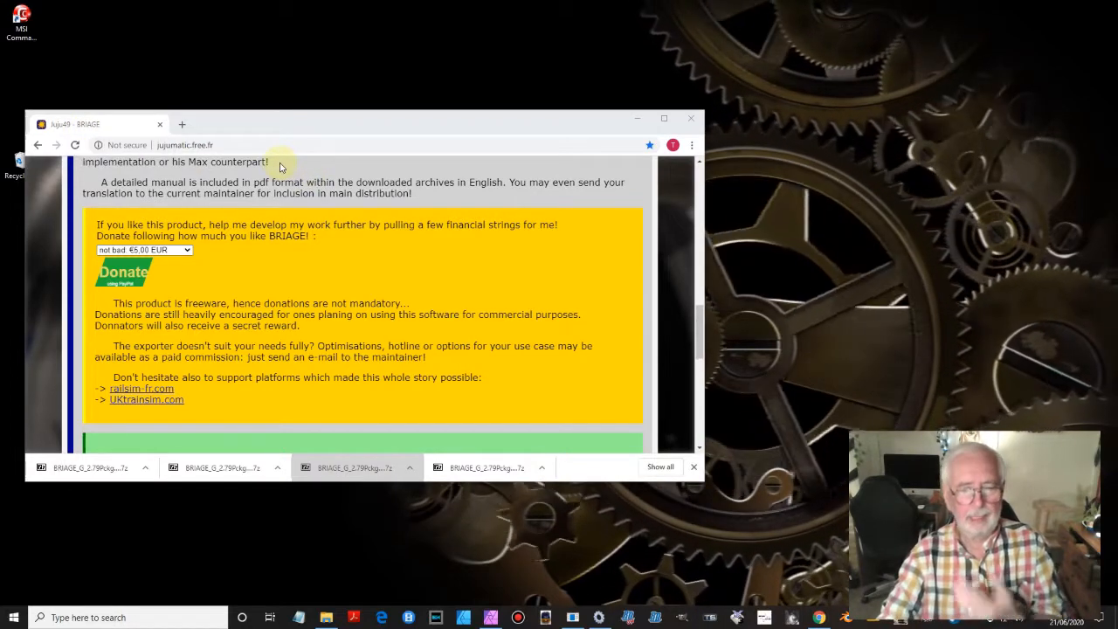
Scroll the BRIAGE page past the donation notice to the Downloads heading
{"action": "scroll", "scroll_direction": "down", "scroll_amount": 3}
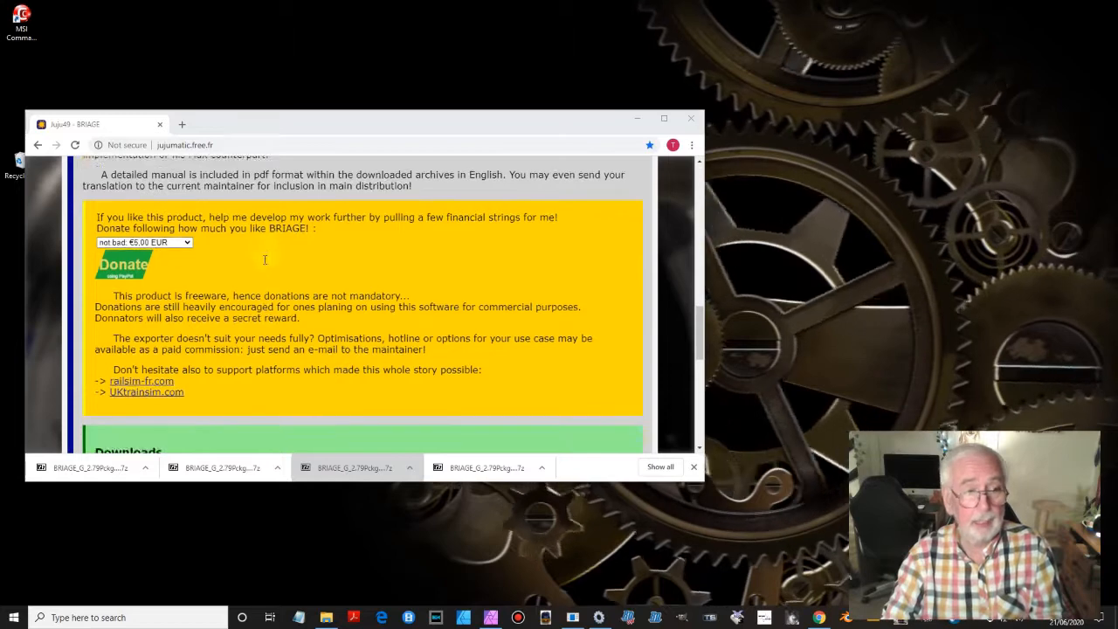
{"action": "scroll", "scroll_direction": "down", "scroll_amount": 3}
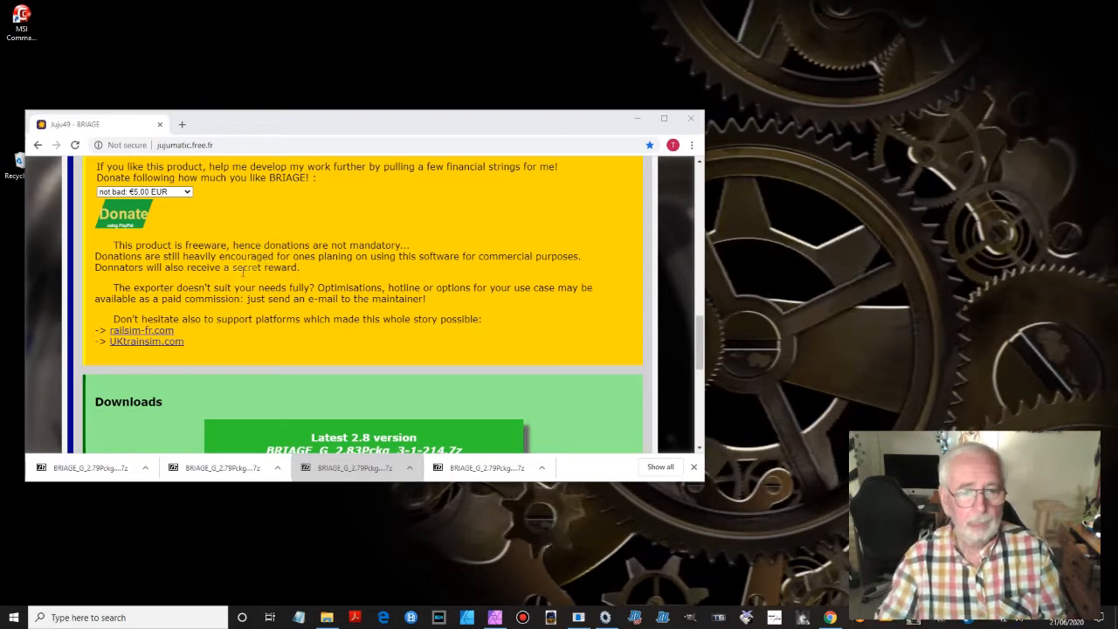
Scroll further to show the full Downloads list with the Blender 2.7 packages
{"action": "scroll", "scroll_direction": "down", "scroll_amount": 3}
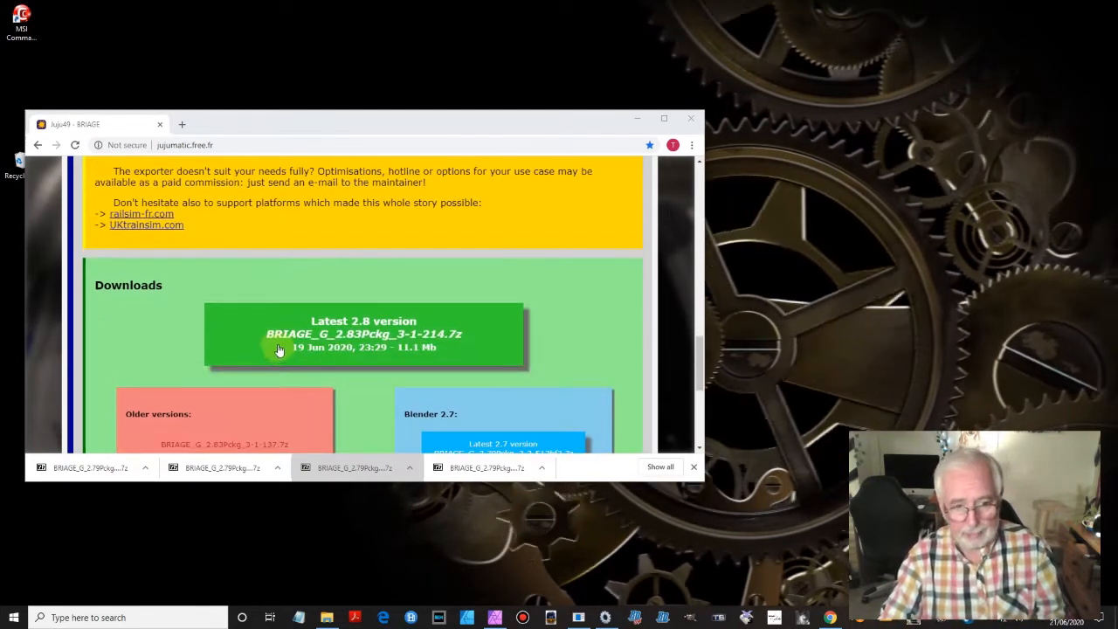
{"action": "scroll", "scroll_direction": "down", "scroll_amount": 3}
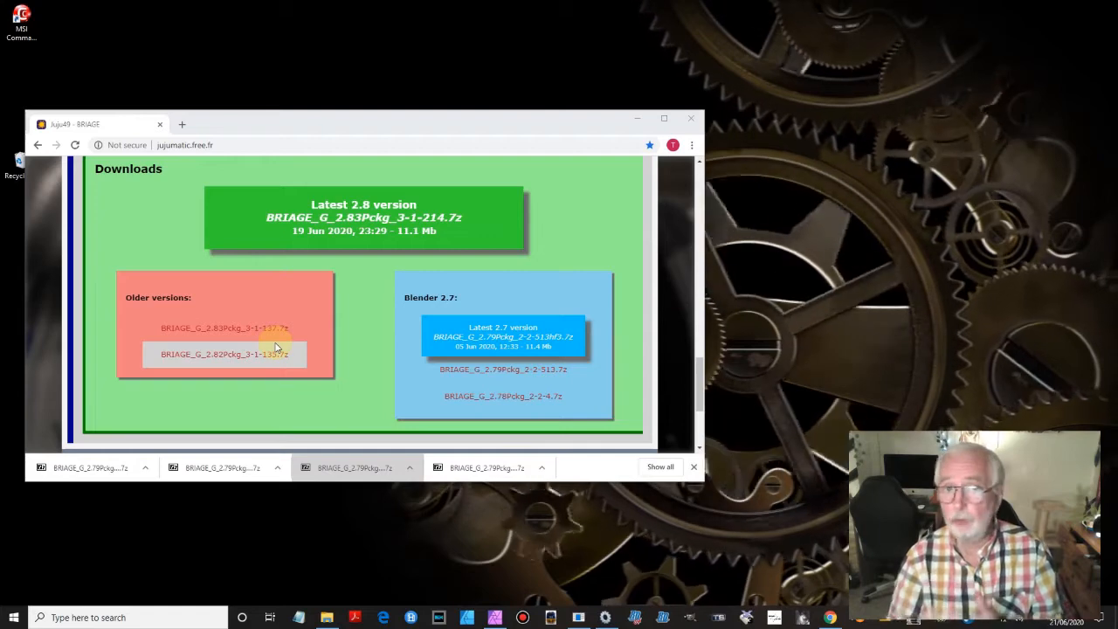
{"action": "mouse_move", "coordinate": [238, 376]}
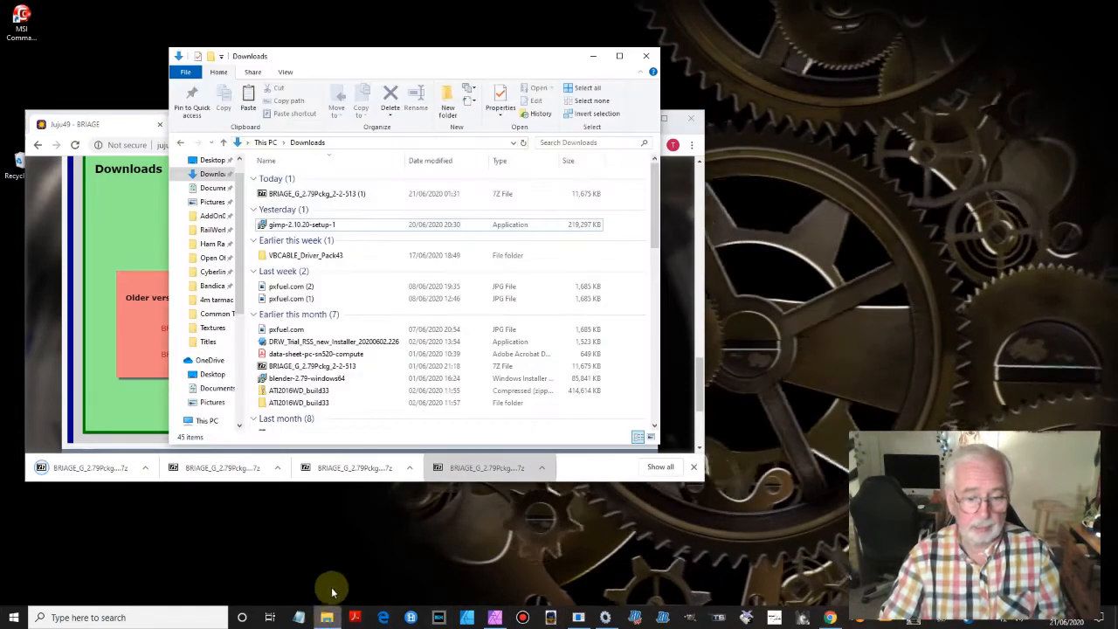
Select the BRIAGE 2.79 .7z package and bring up its context menu with the 7-Zip choices
{"action": "left_click", "coordinate": [318, 192]}
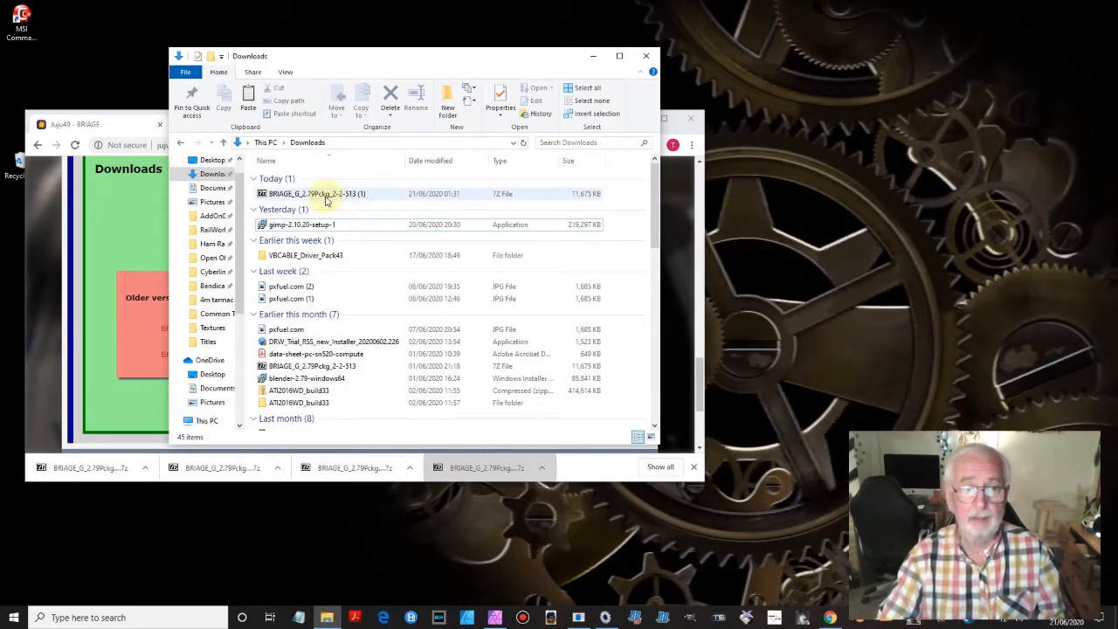
{"action": "mouse_move", "coordinate": [318, 192]}
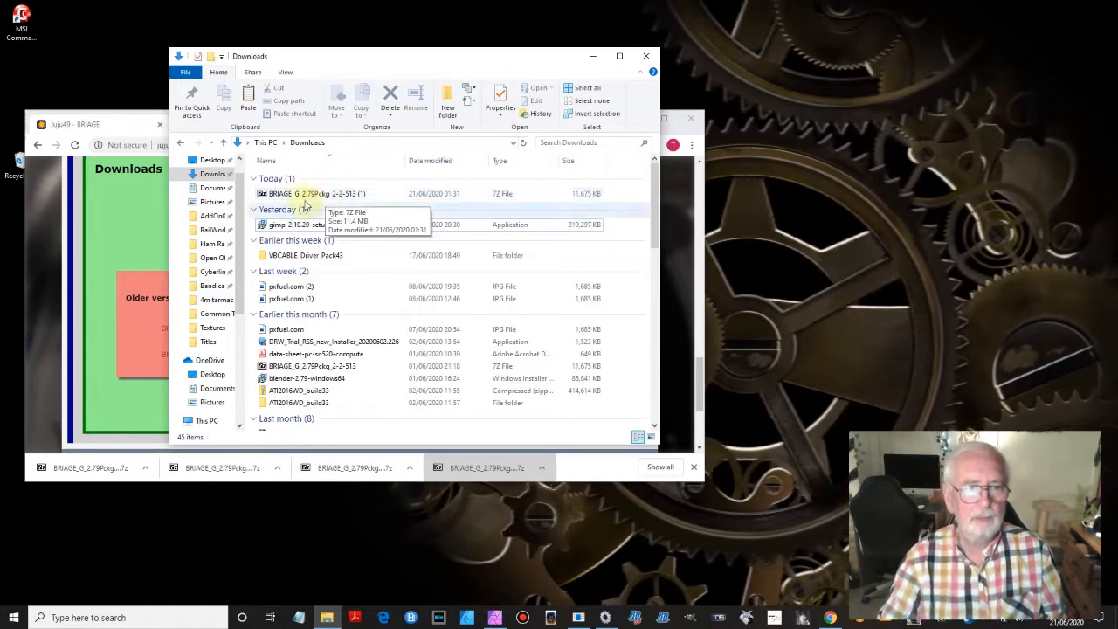
{"action": "right_click", "coordinate": [311, 192]}
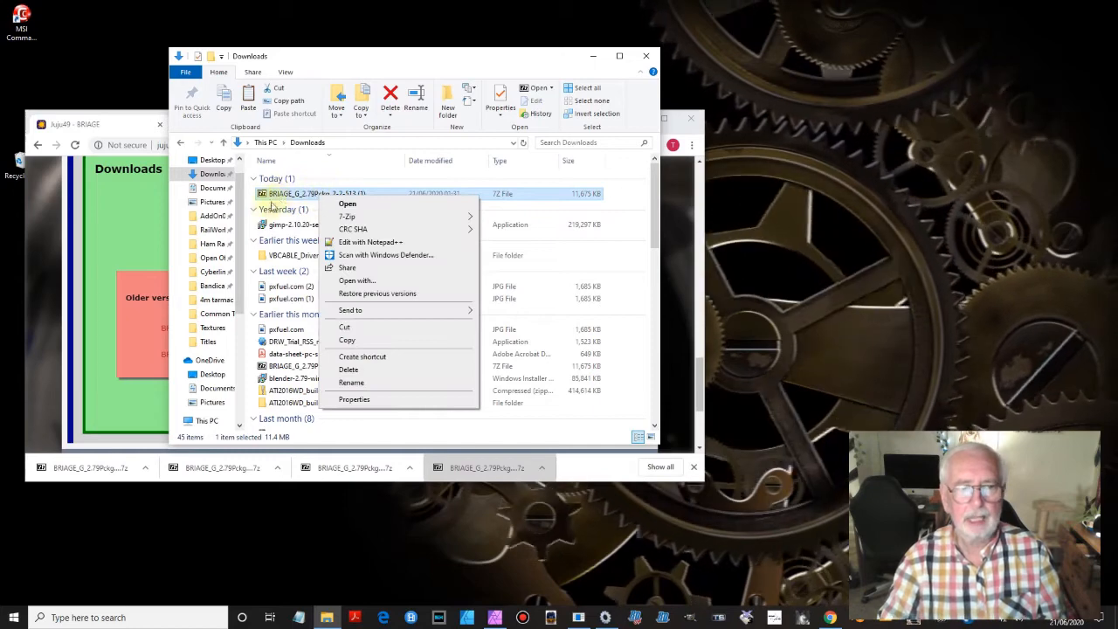
{"action": "mouse_move", "coordinate": [280, 192]}
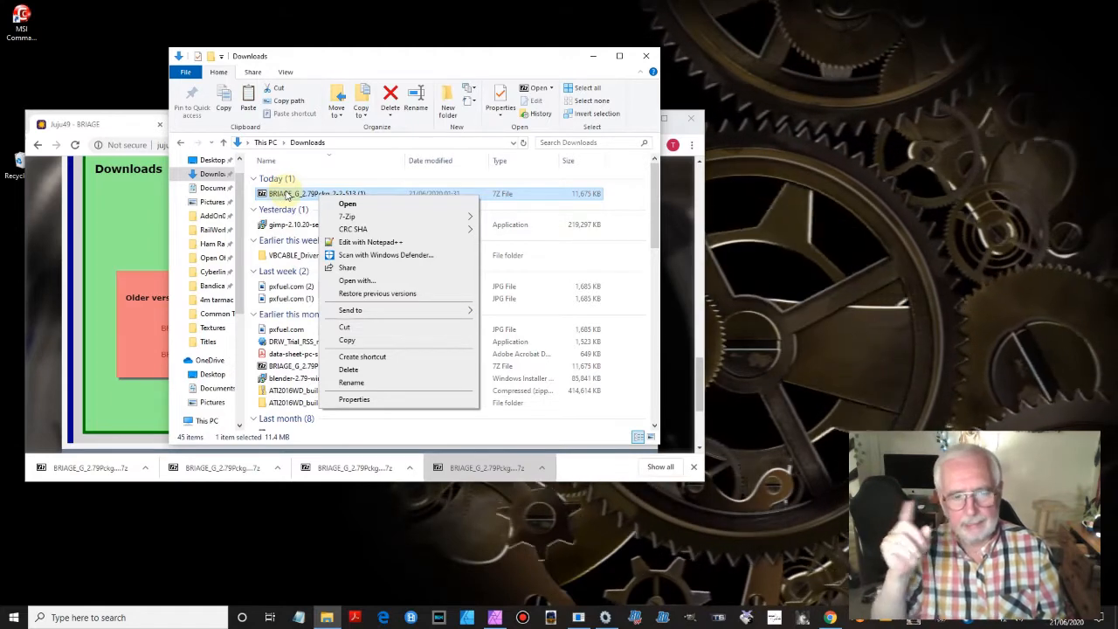
{"action": "mouse_move", "coordinate": [419, 231]}
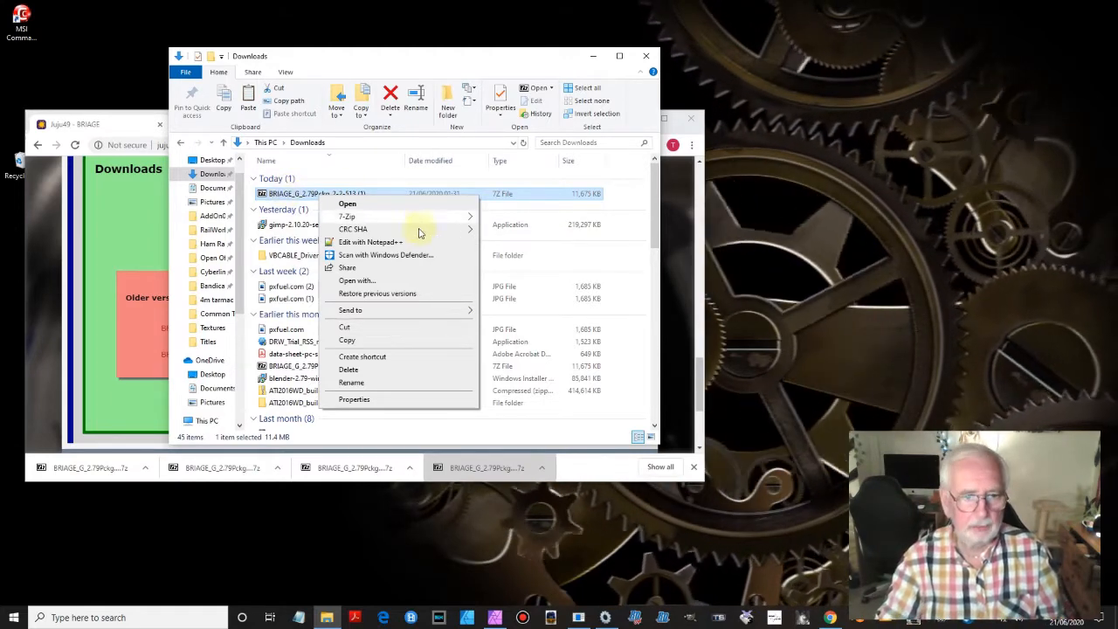
{"action": "mouse_move", "coordinate": [353, 229]}
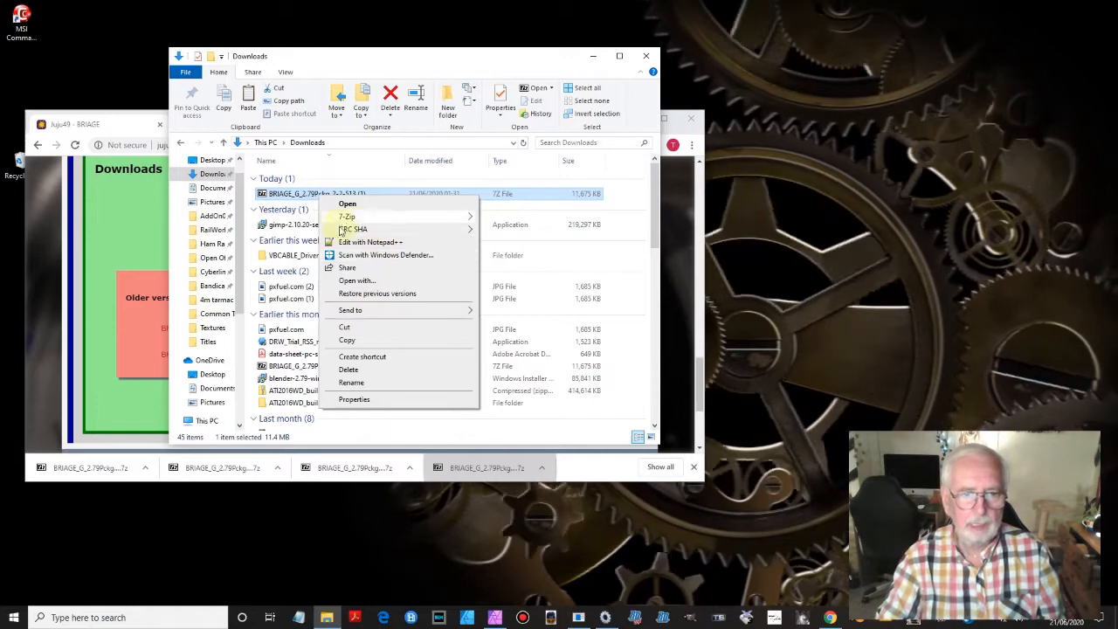
{"action": "mouse_move", "coordinate": [346, 216]}
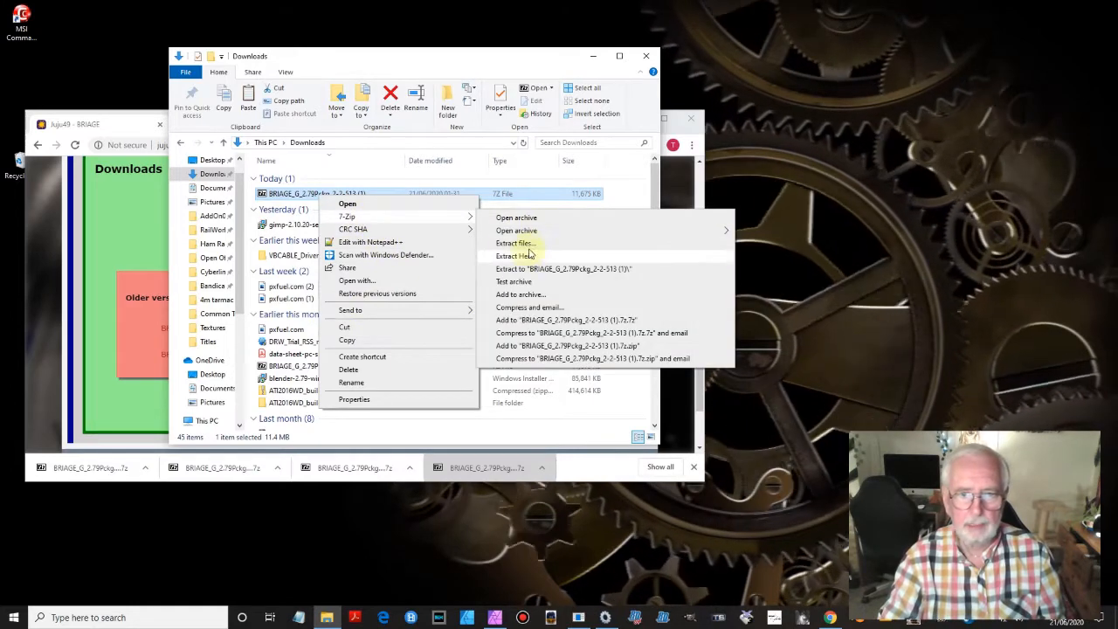
Extract the BRIAGE 2.79 archive to New Volume (D:), overwriting all existing files
{"action": "left_click", "coordinate": [514, 243]}
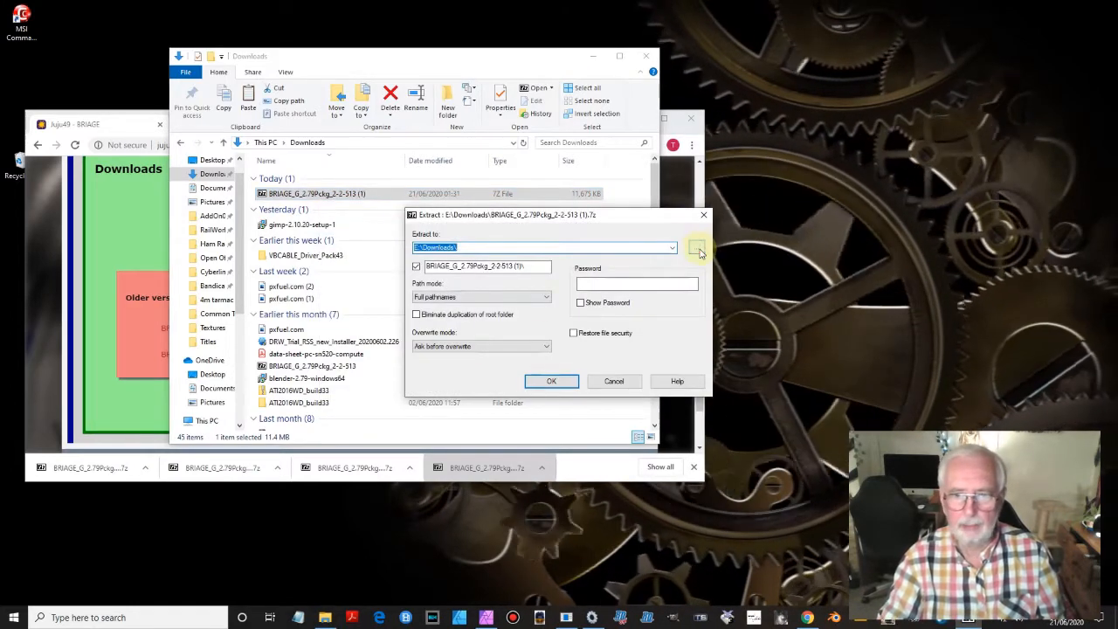
{"action": "left_click", "coordinate": [696, 248]}
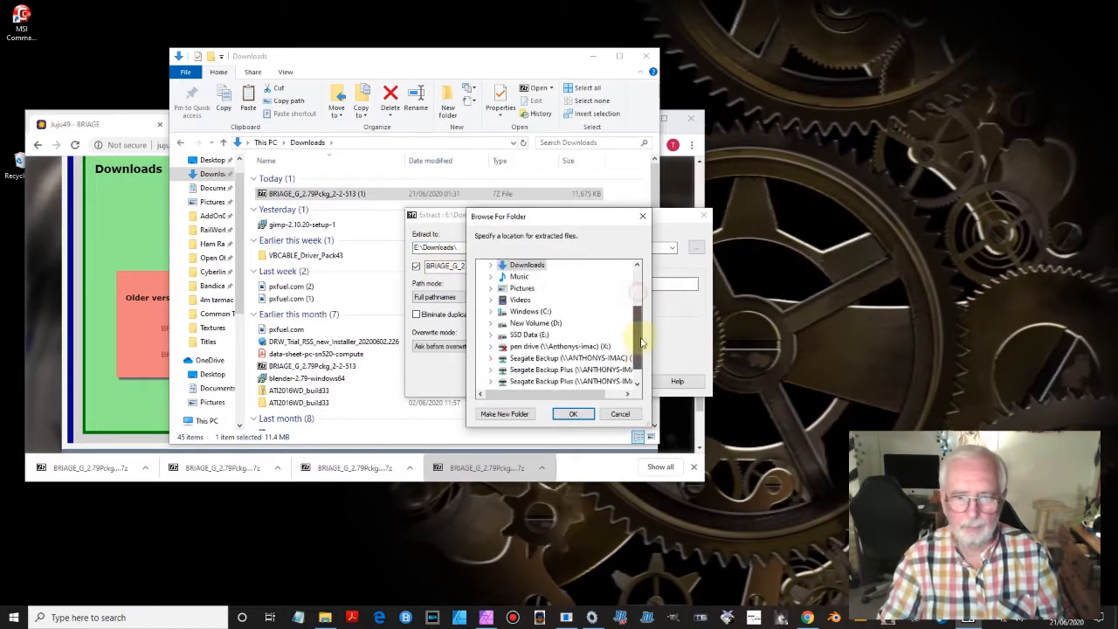
{"action": "left_click", "coordinate": [490, 323]}
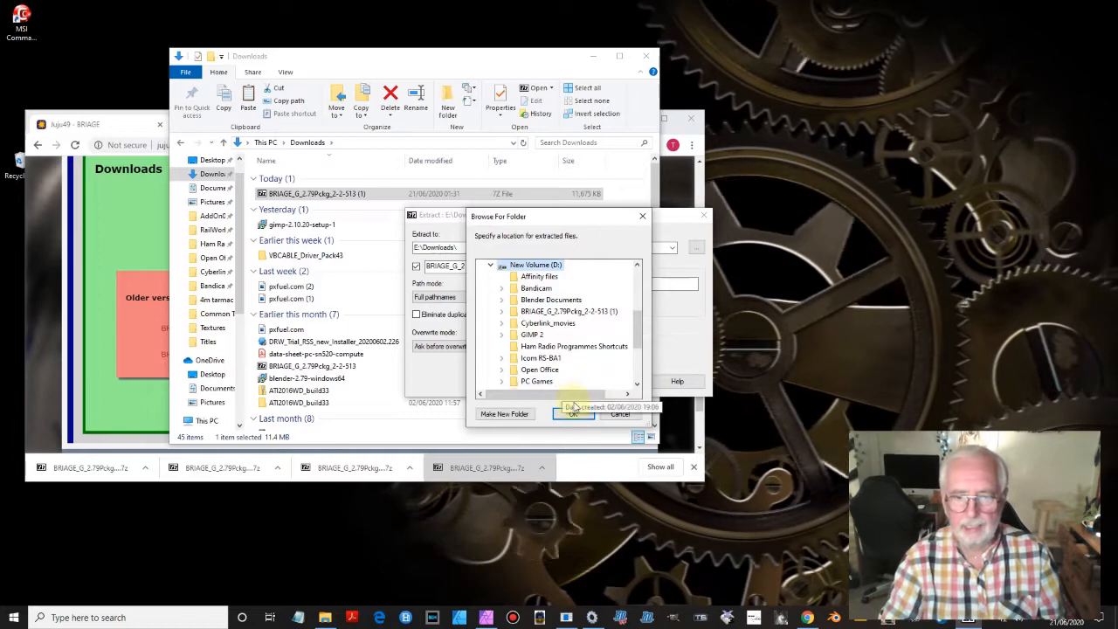
{"action": "left_click", "coordinate": [573, 413]}
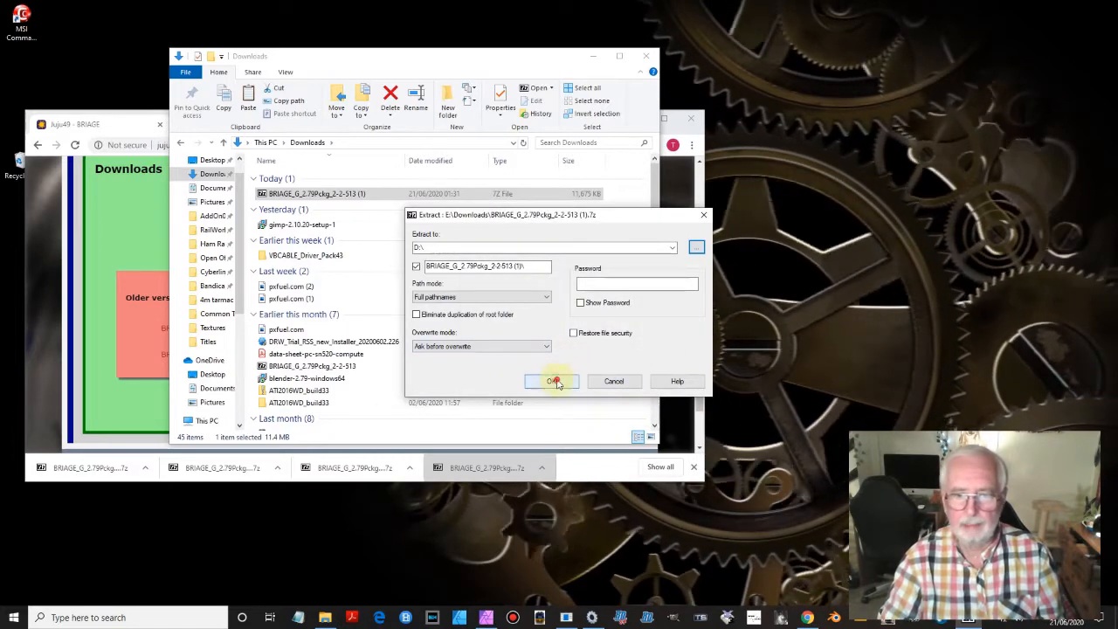
{"action": "left_click", "coordinate": [552, 381]}
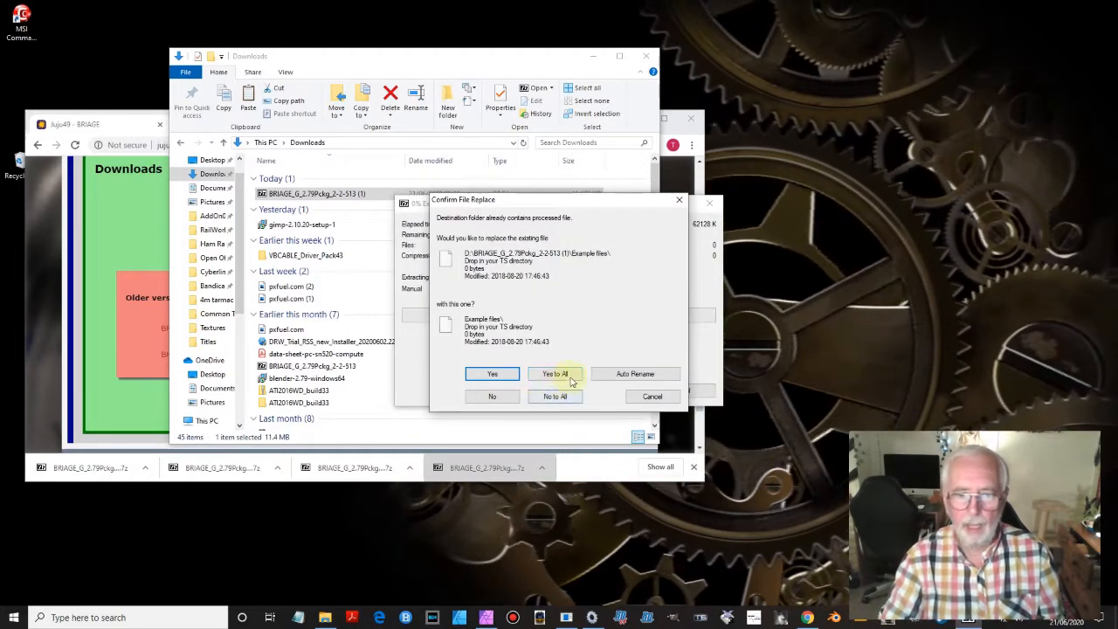
{"action": "left_click", "coordinate": [556, 374]}
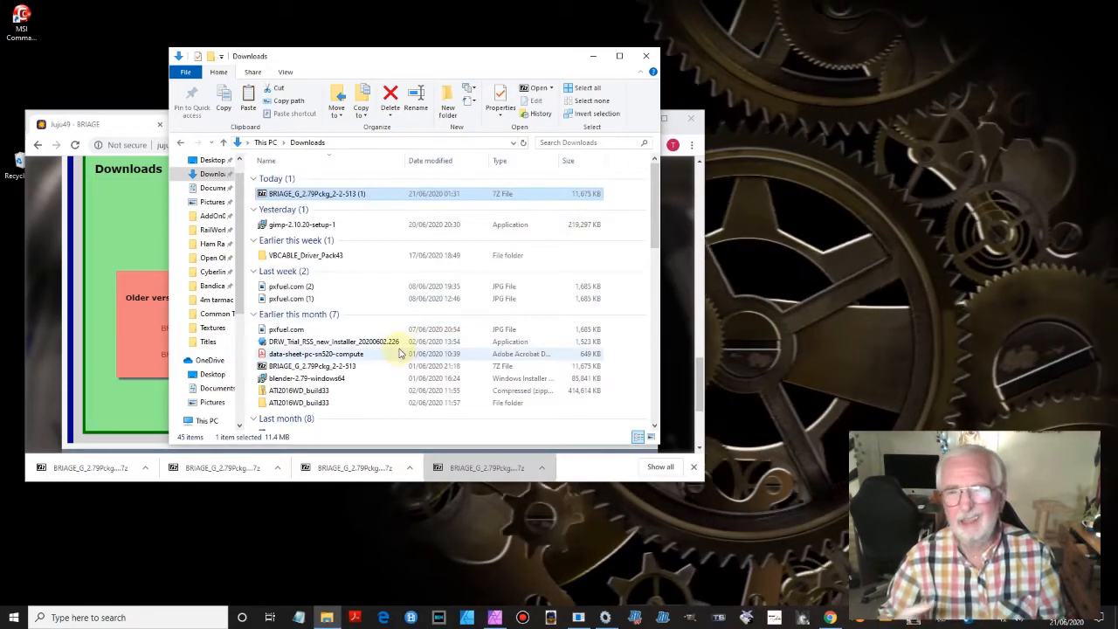
{"action": "mouse_move", "coordinate": [587, 90]}
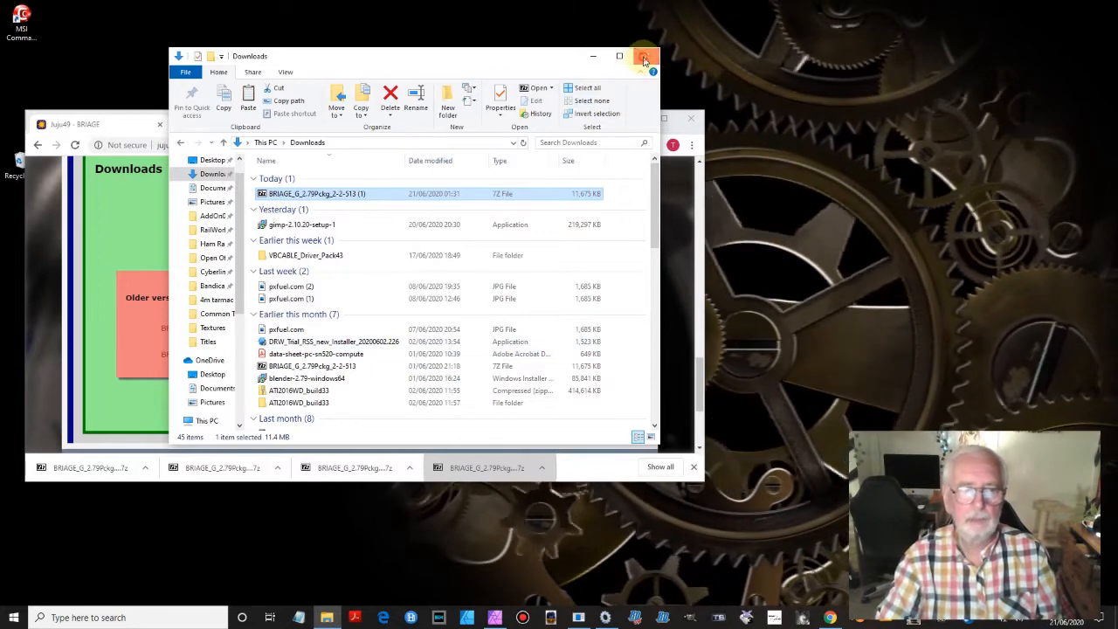
Close the Downloads window and check drive D for the extracted folder
{"action": "left_click", "coordinate": [645, 55]}
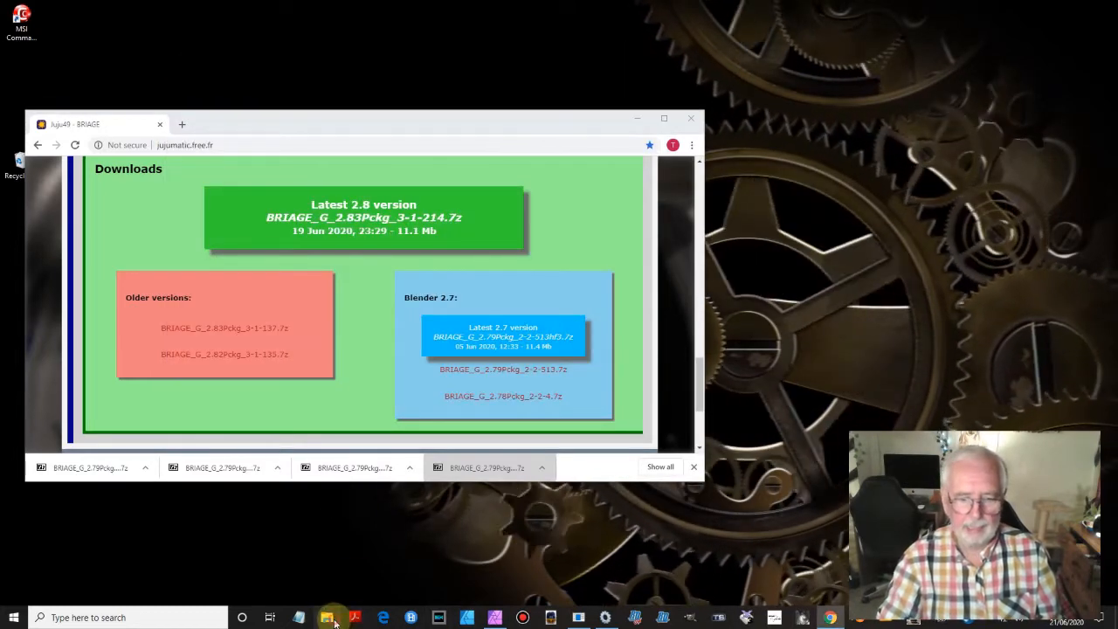
{"action": "left_click", "coordinate": [326, 618]}
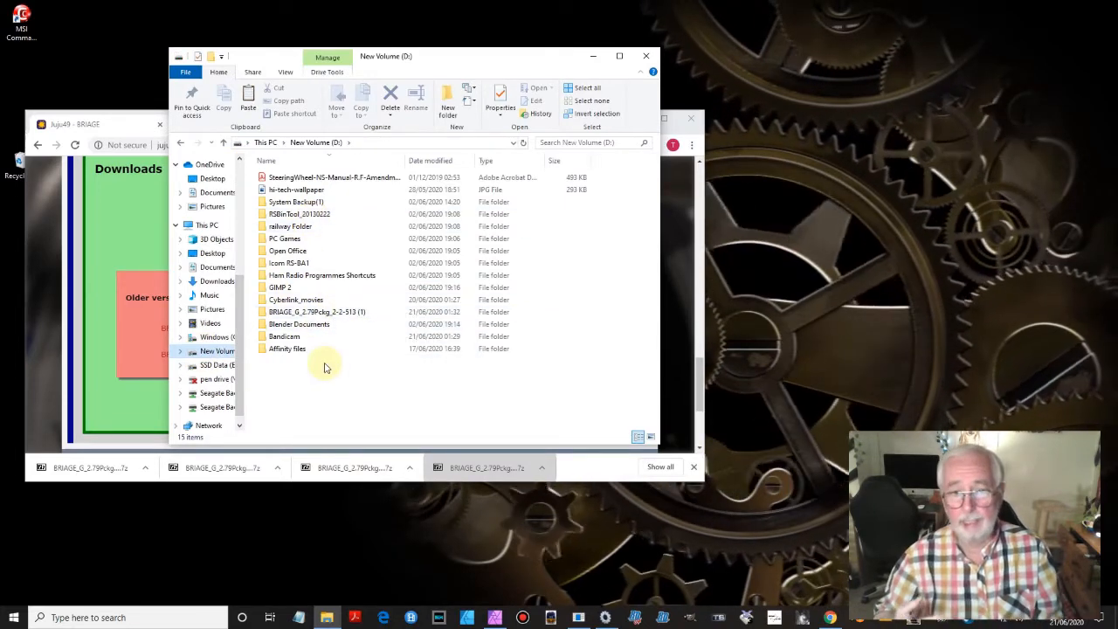
{"action": "mouse_move", "coordinate": [370, 370]}
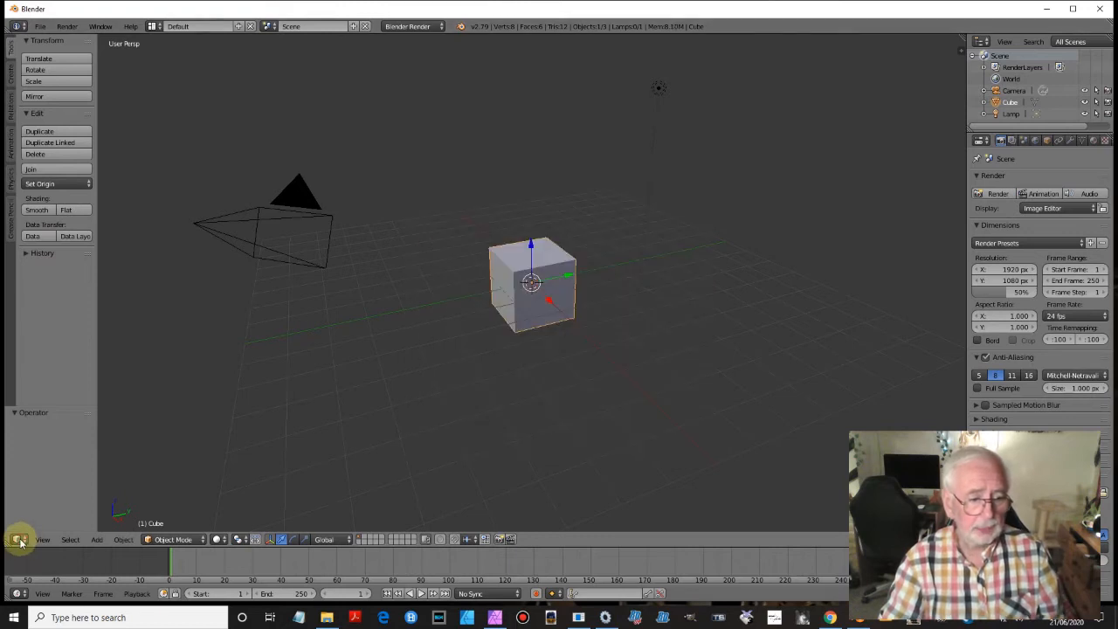
Switch the area to User Preferences and start installing an add-on from file
{"action": "left_click", "coordinate": [20, 538]}
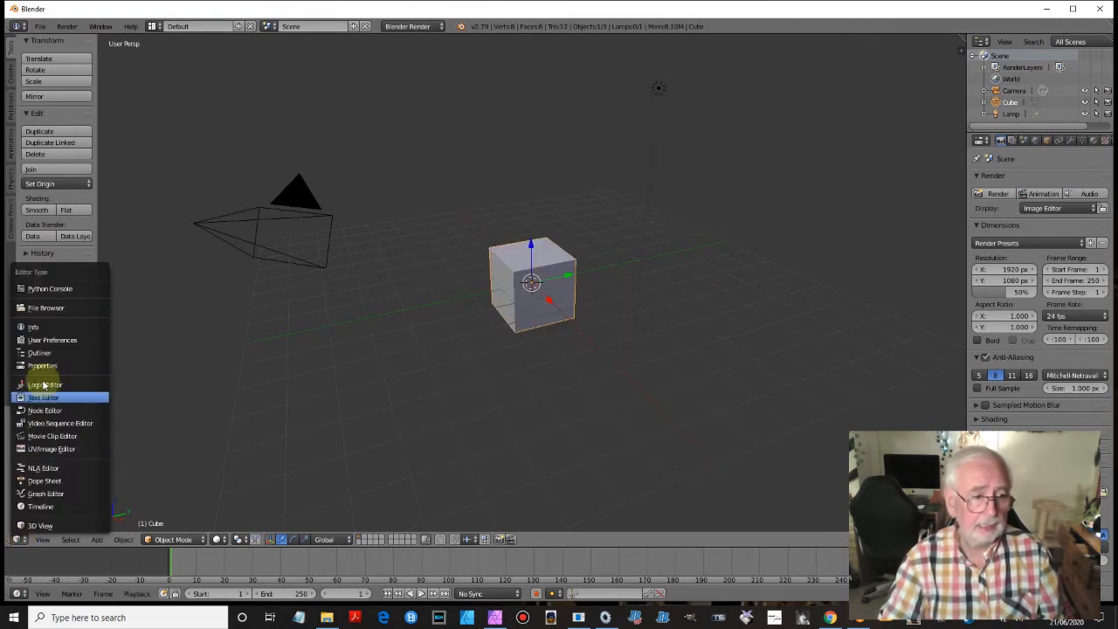
{"action": "left_click", "coordinate": [53, 339]}
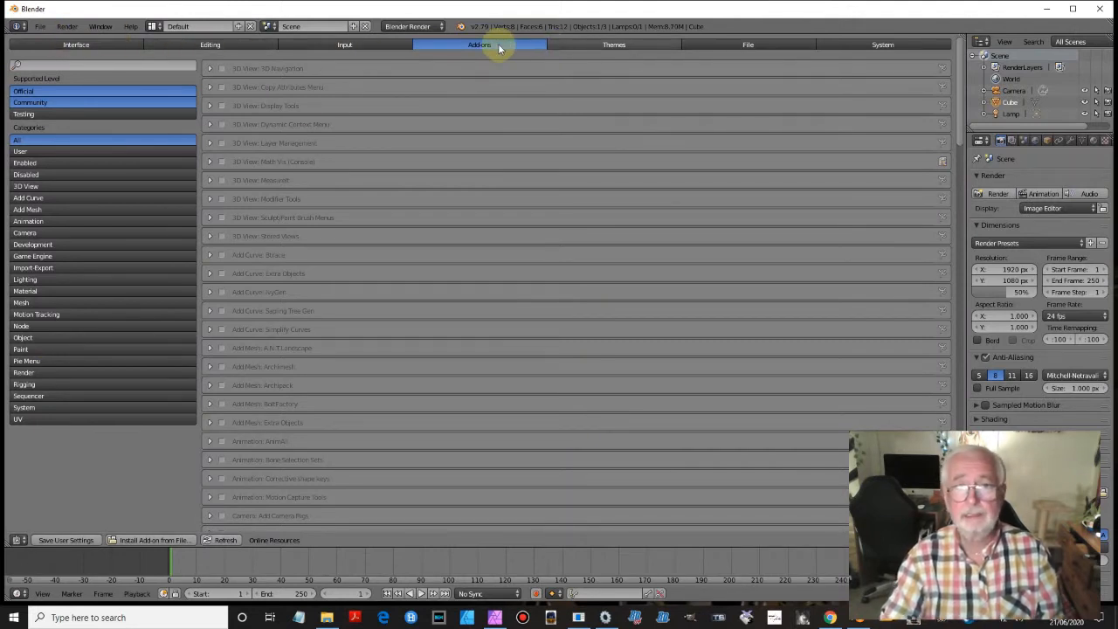
{"action": "mouse_move", "coordinate": [478, 46]}
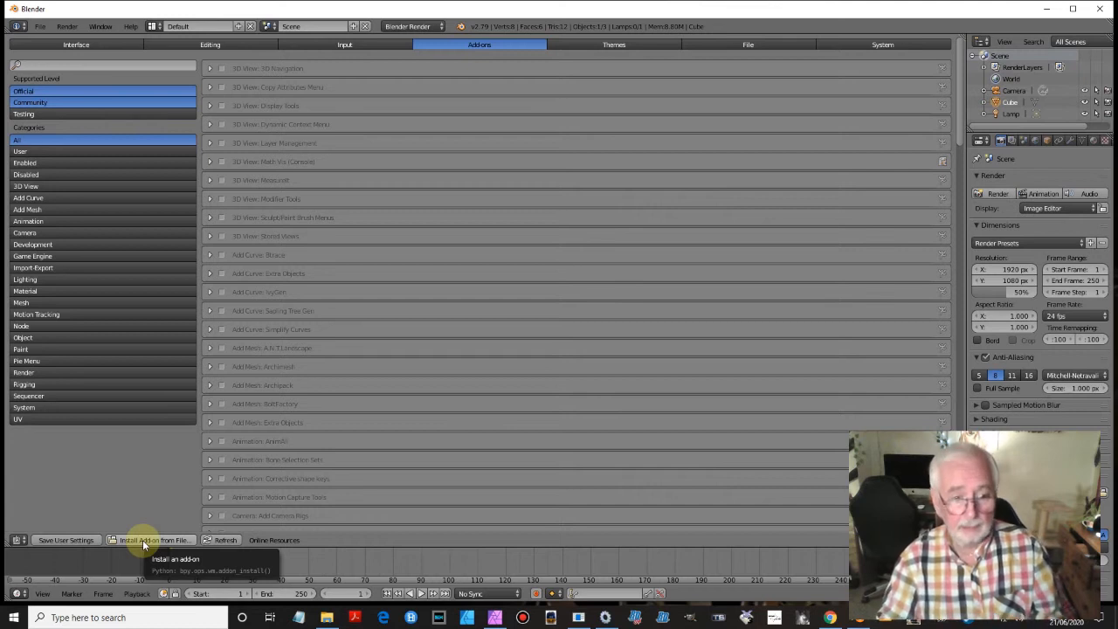
{"action": "left_click", "coordinate": [155, 540]}
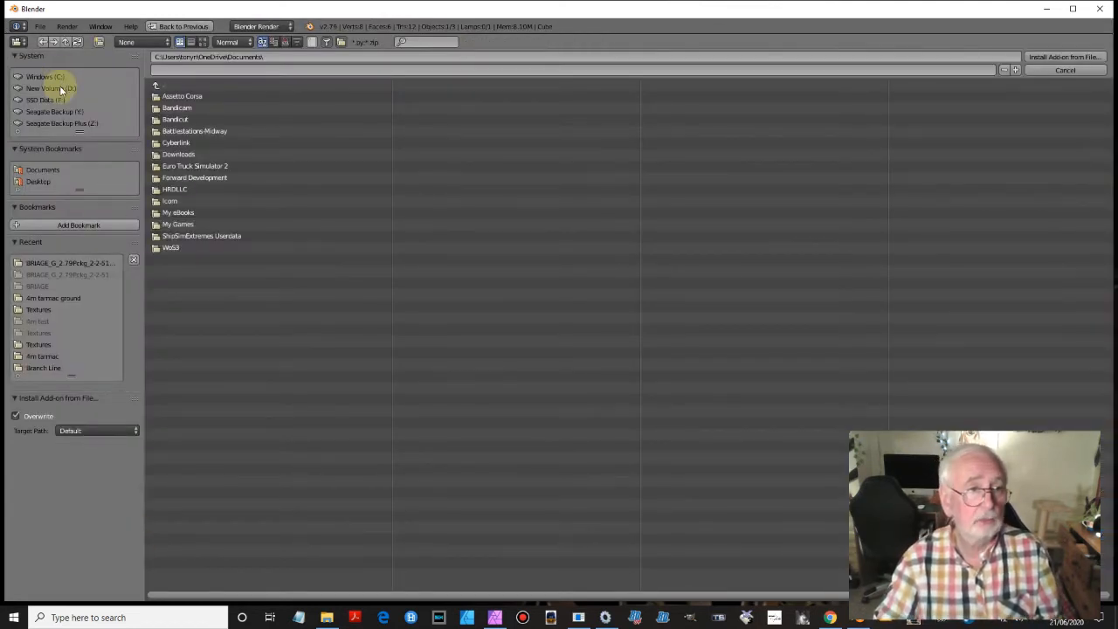
{"action": "mouse_move", "coordinate": [49, 87]}
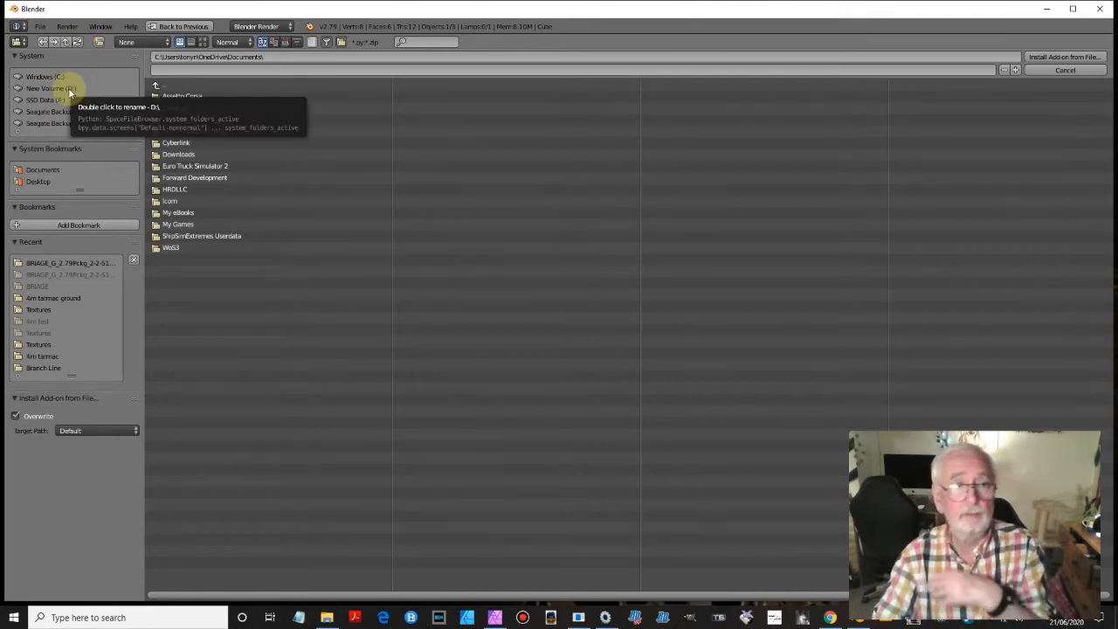
Install BRIAGE.zip from the extracted BRIAGE folder on drive D
{"action": "left_click", "coordinate": [49, 87]}
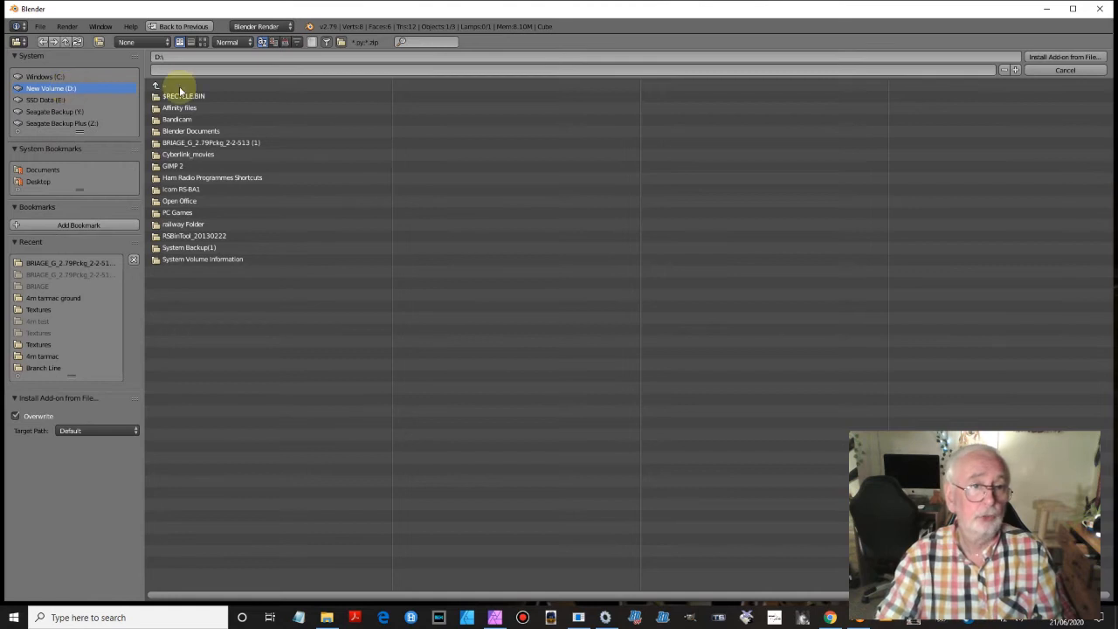
{"action": "double_click", "coordinate": [210, 144]}
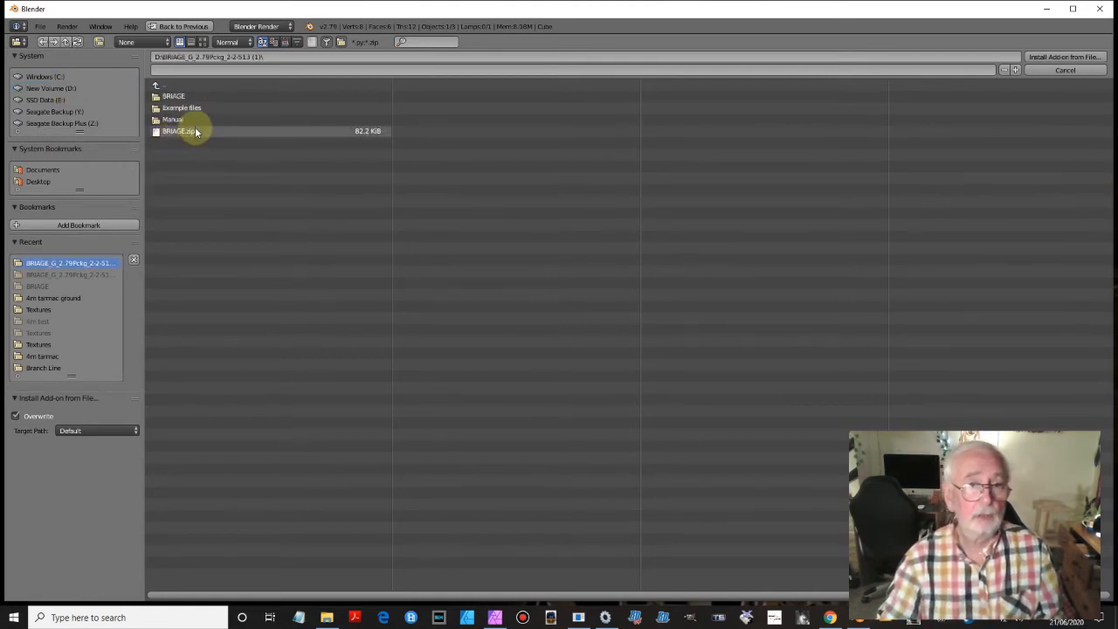
{"action": "left_click", "coordinate": [178, 131]}
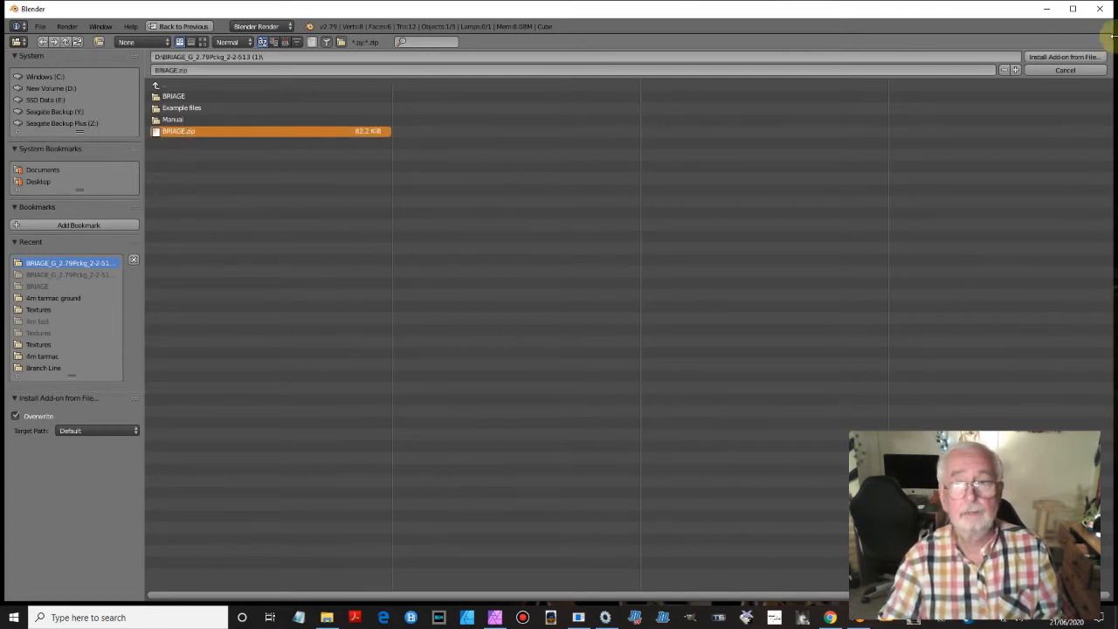
{"action": "left_click", "coordinate": [1064, 56]}
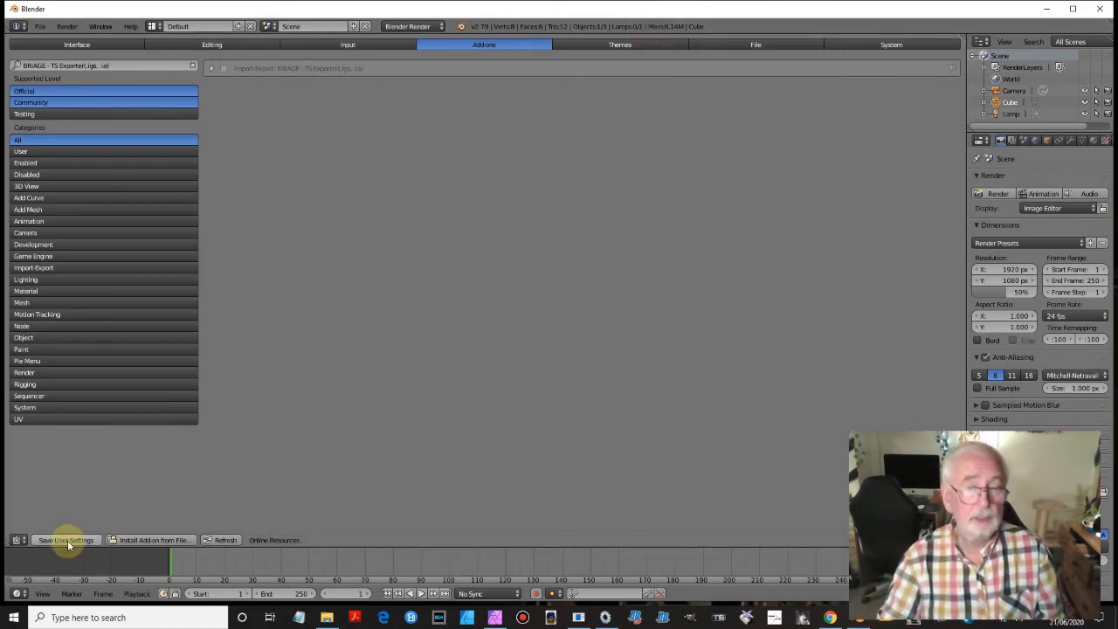
{"action": "mouse_move", "coordinate": [970, 87]}
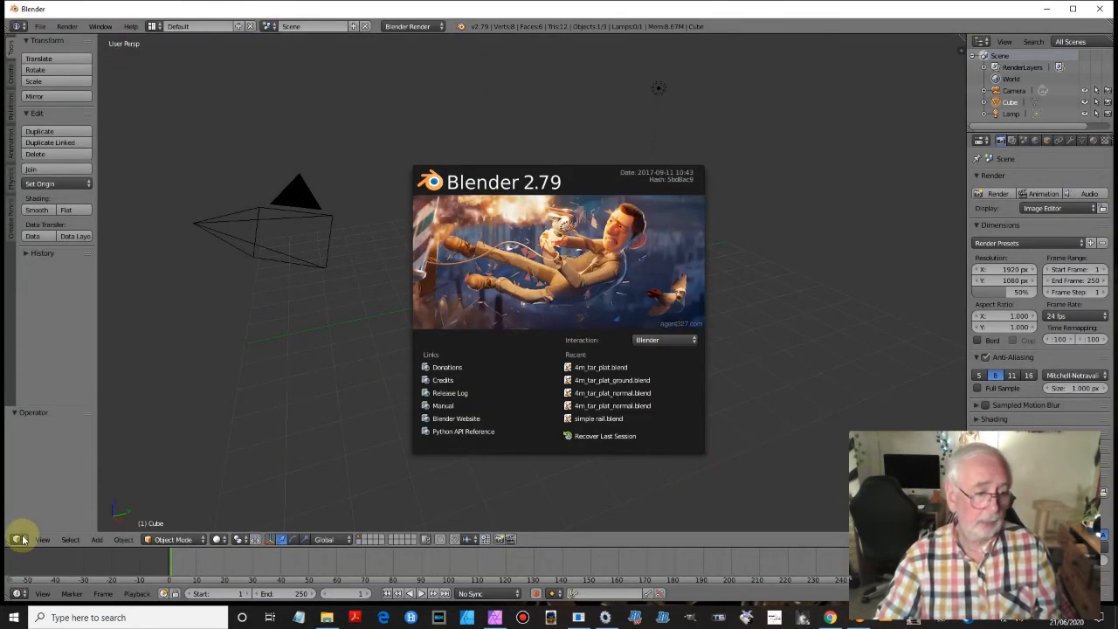
Switch the main area through image editor and outliner to User Preferences
{"action": "left_click", "coordinate": [18, 538]}
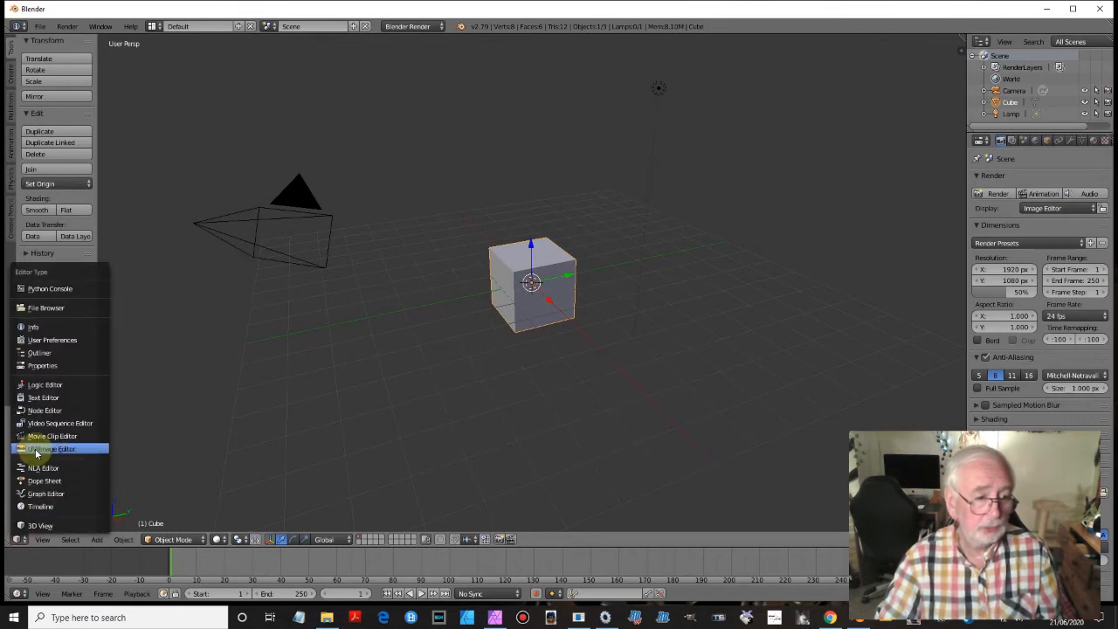
{"action": "left_click", "coordinate": [52, 447]}
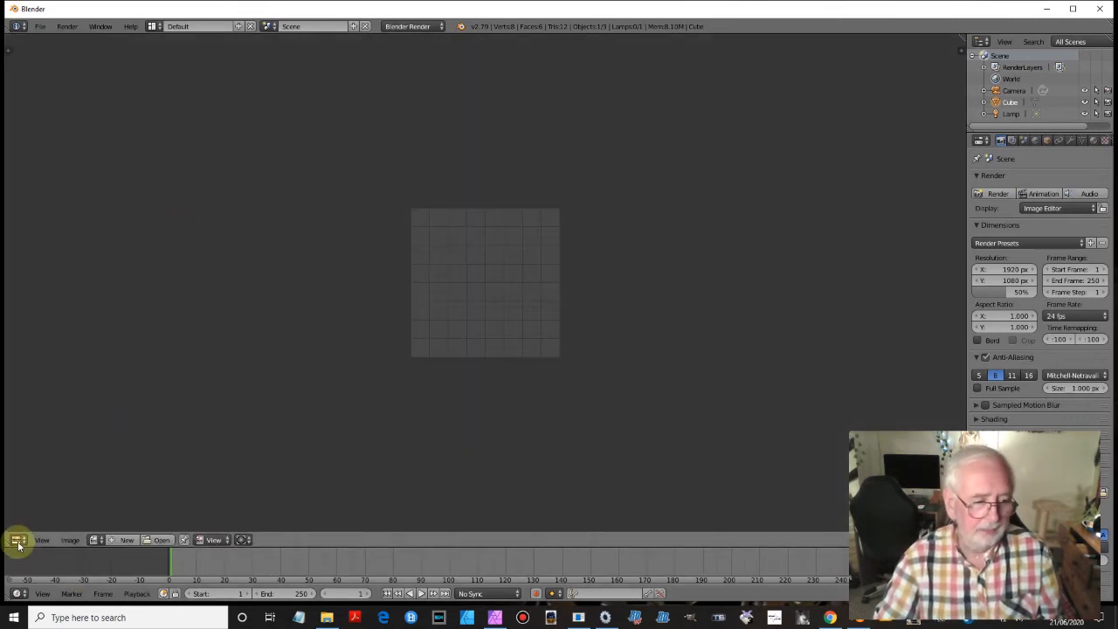
{"action": "left_click", "coordinate": [17, 540]}
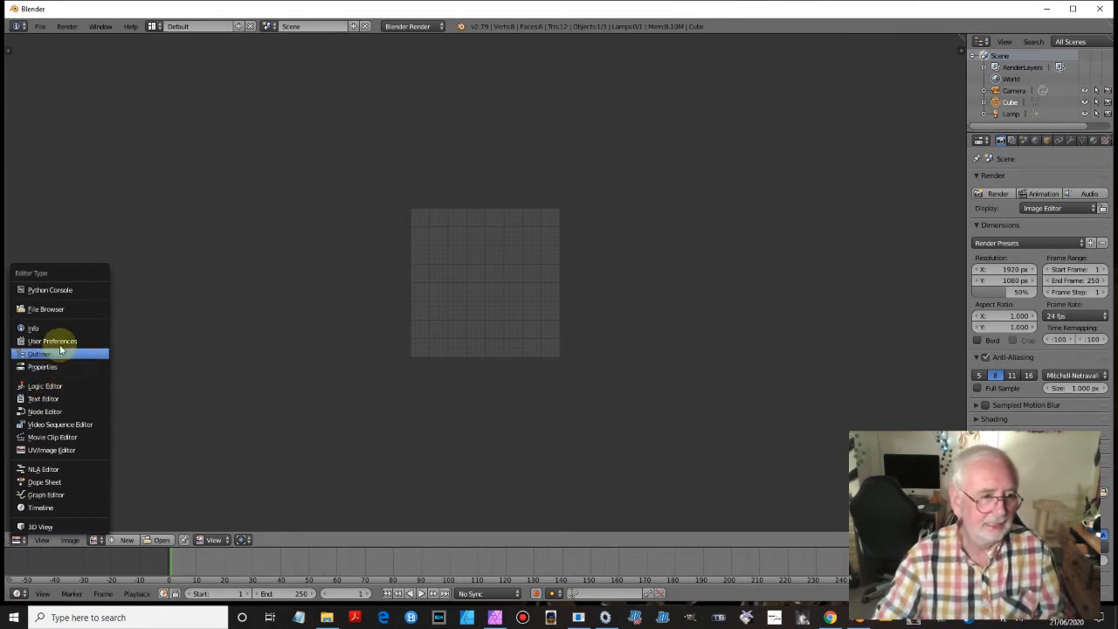
{"action": "left_click", "coordinate": [38, 353]}
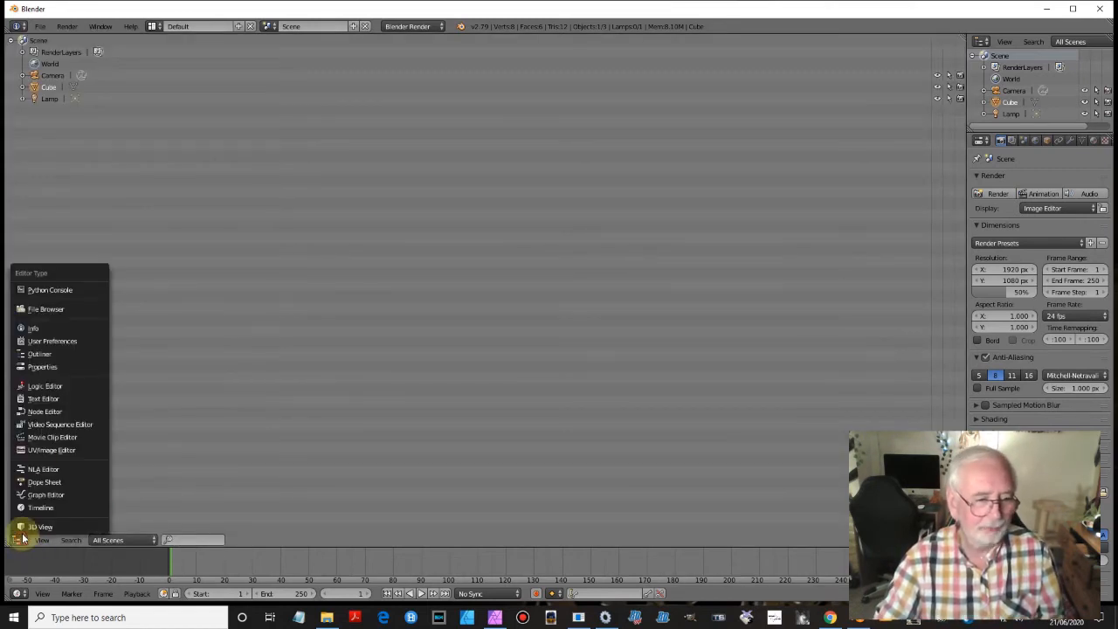
{"action": "mouse_move", "coordinate": [53, 341]}
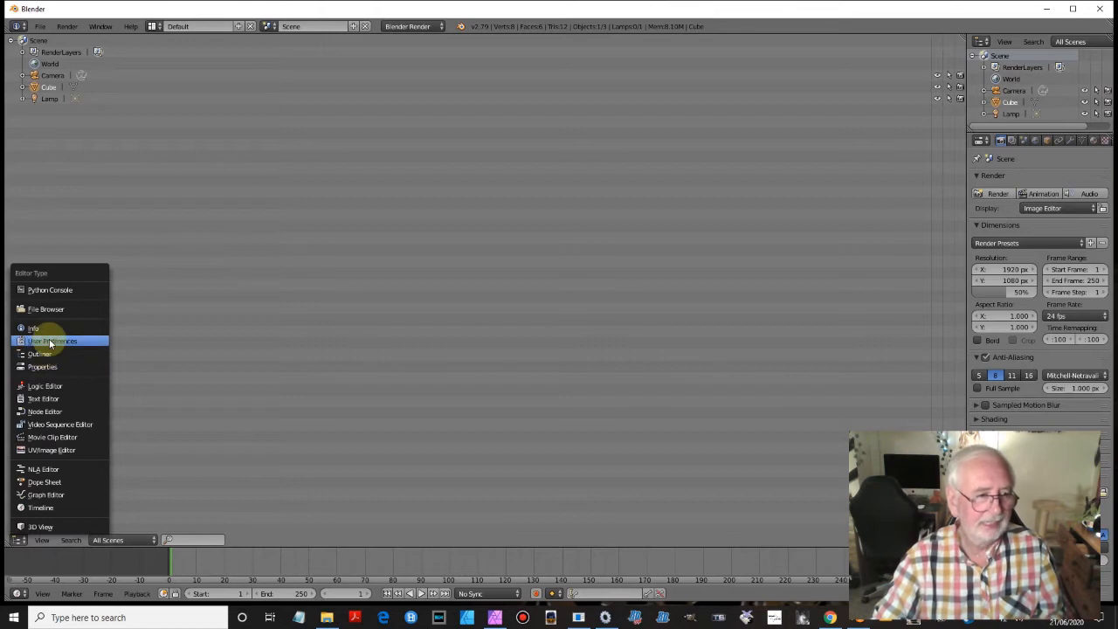
{"action": "left_click", "coordinate": [52, 341]}
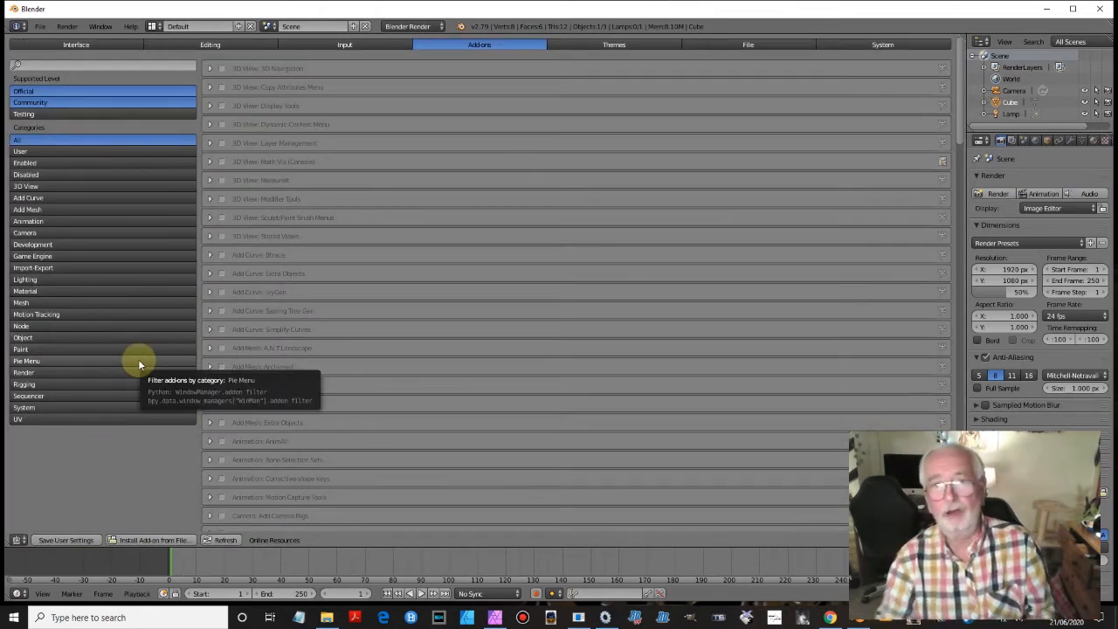
{"action": "scroll", "scroll_direction": "down", "scroll_amount": 3}
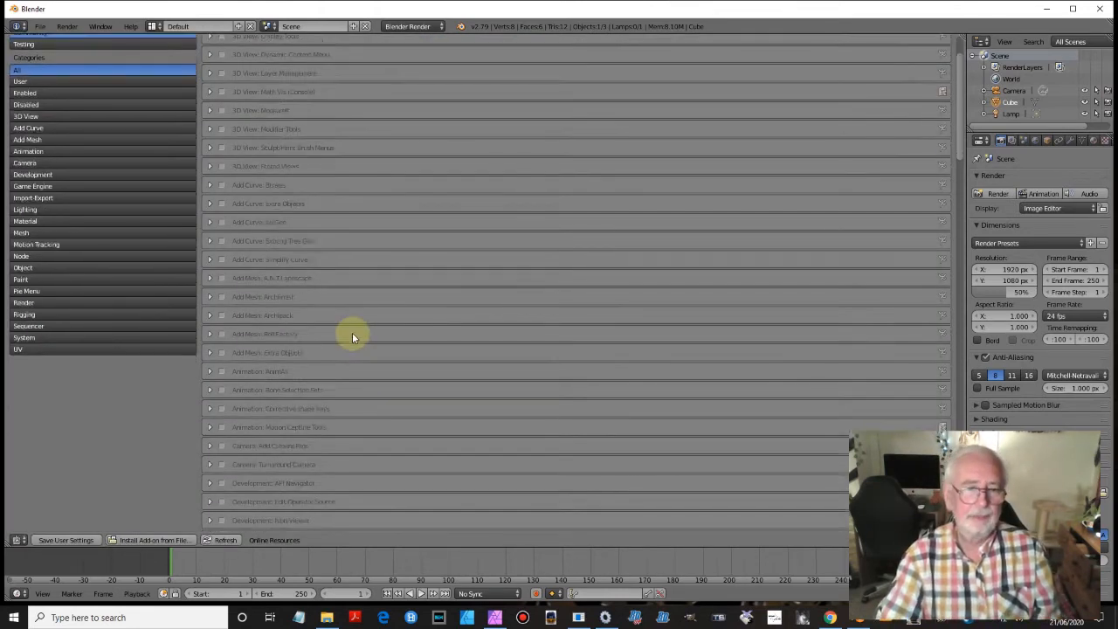
{"action": "scroll", "scroll_direction": "down", "scroll_amount": 3}
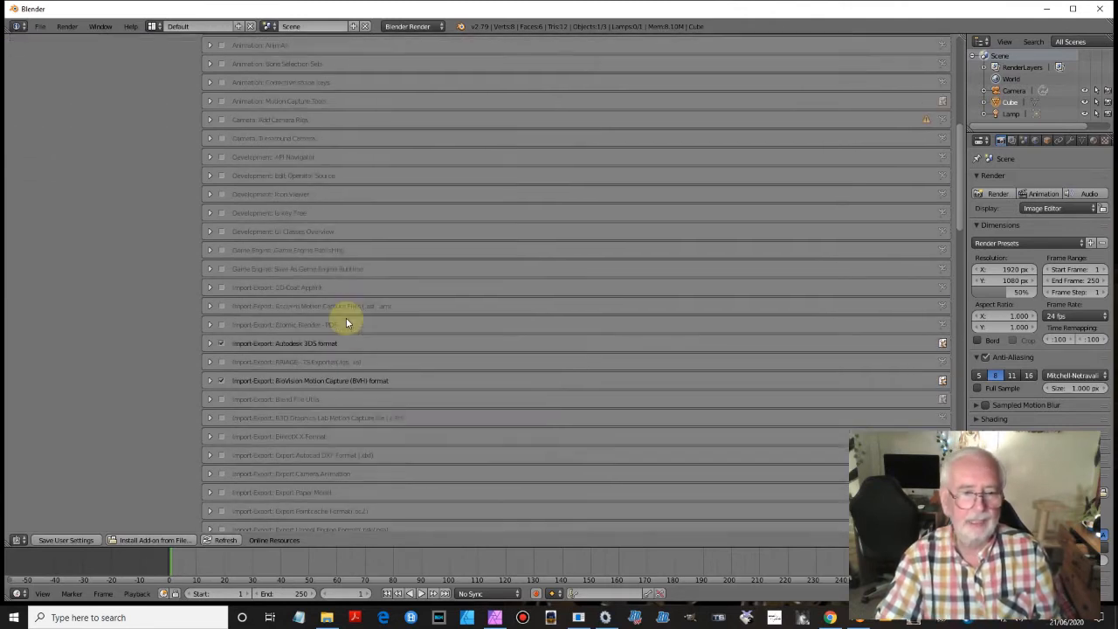
{"action": "scroll", "scroll_direction": "down", "scroll_amount": 3}
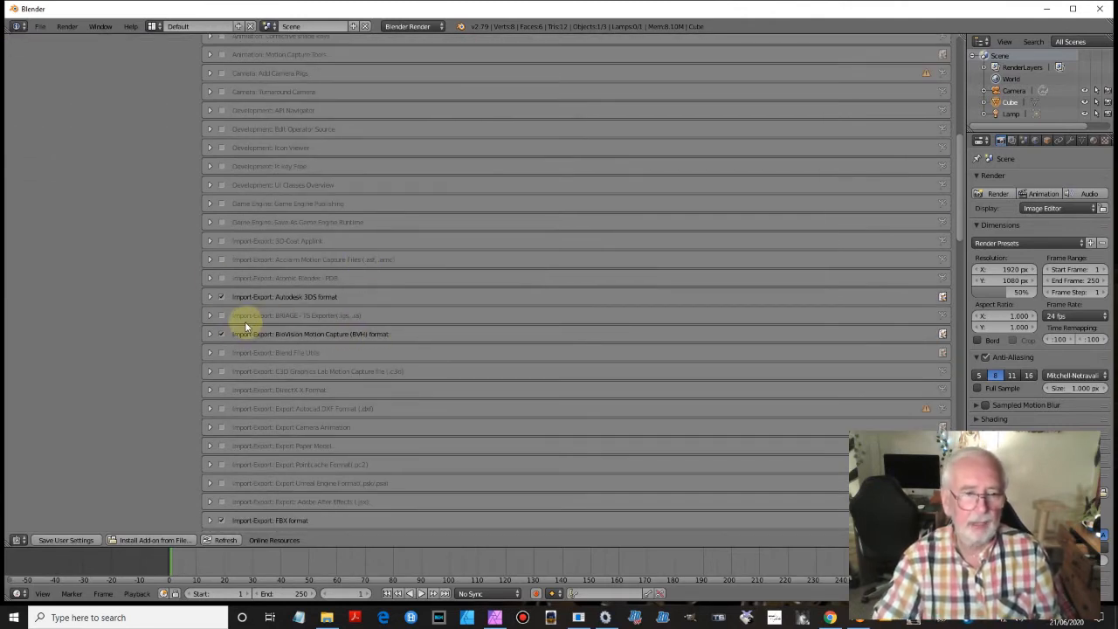
{"action": "mouse_move", "coordinate": [307, 327]}
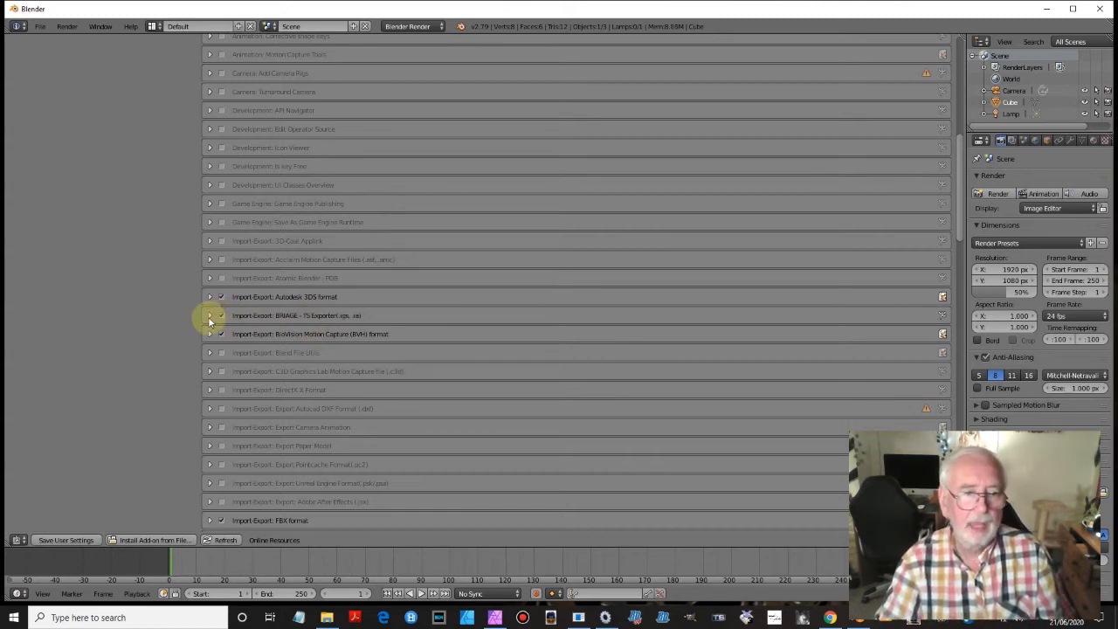
Expand the BRIAGE - TS Exporter entry to show its version and TS2019 install directory
{"action": "left_click", "coordinate": [210, 315]}
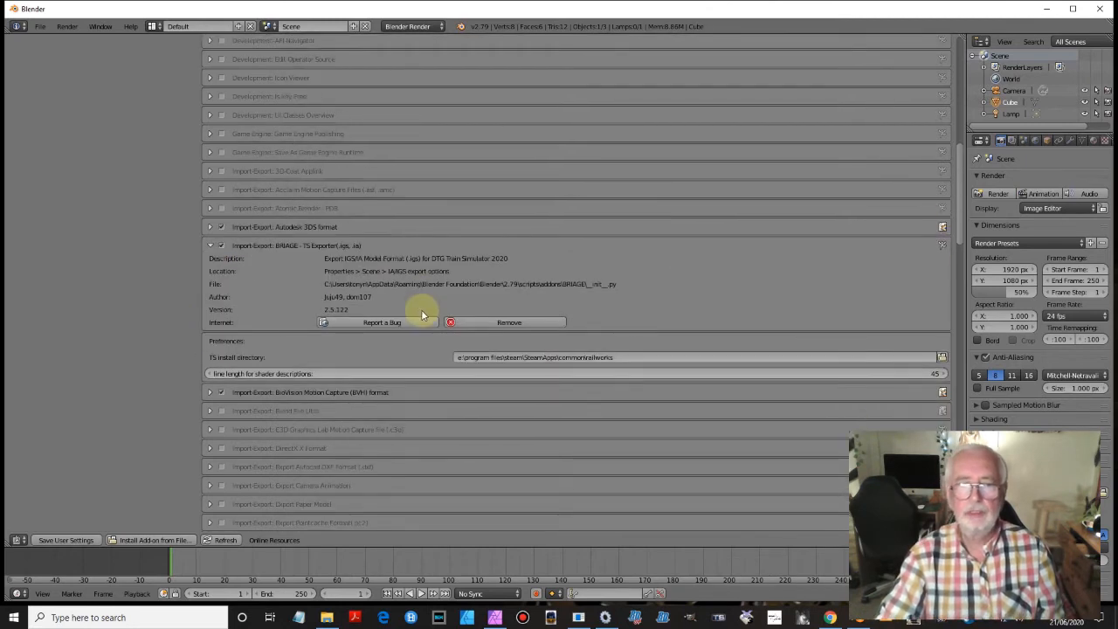
{"action": "scroll", "scroll_direction": "down", "scroll_amount": 3}
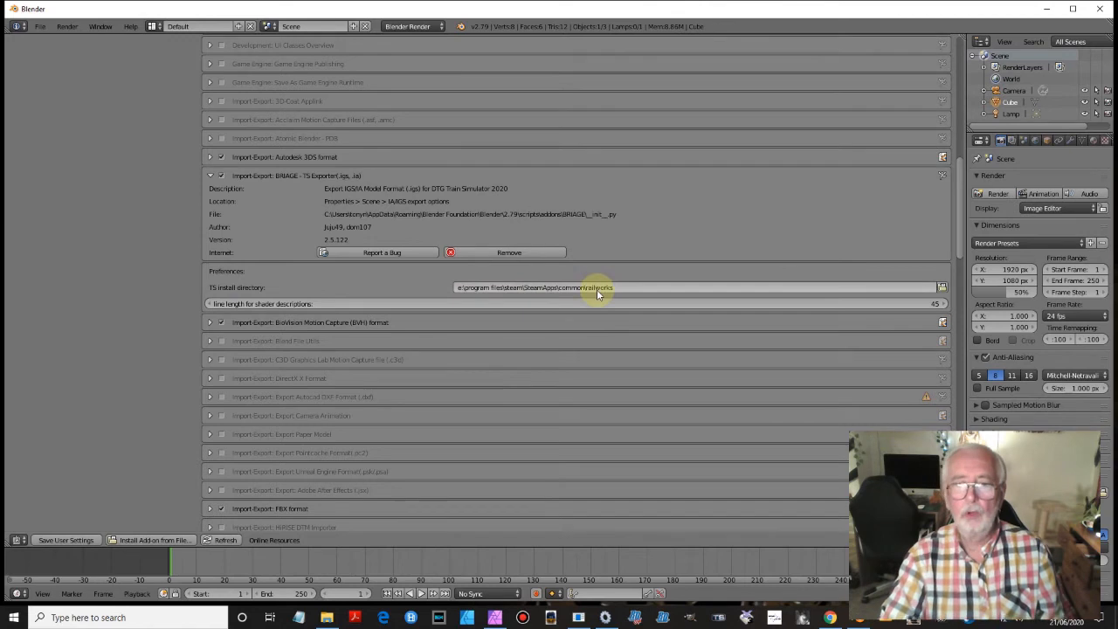
{"action": "mouse_move", "coordinate": [597, 287]}
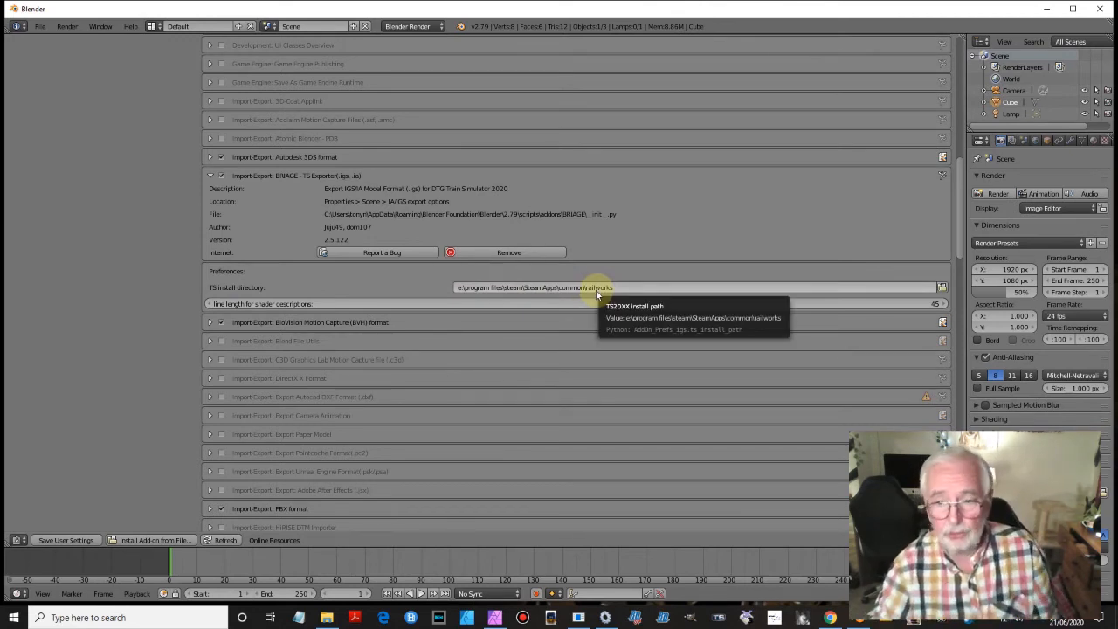
{"action": "mouse_move", "coordinate": [248, 304]}
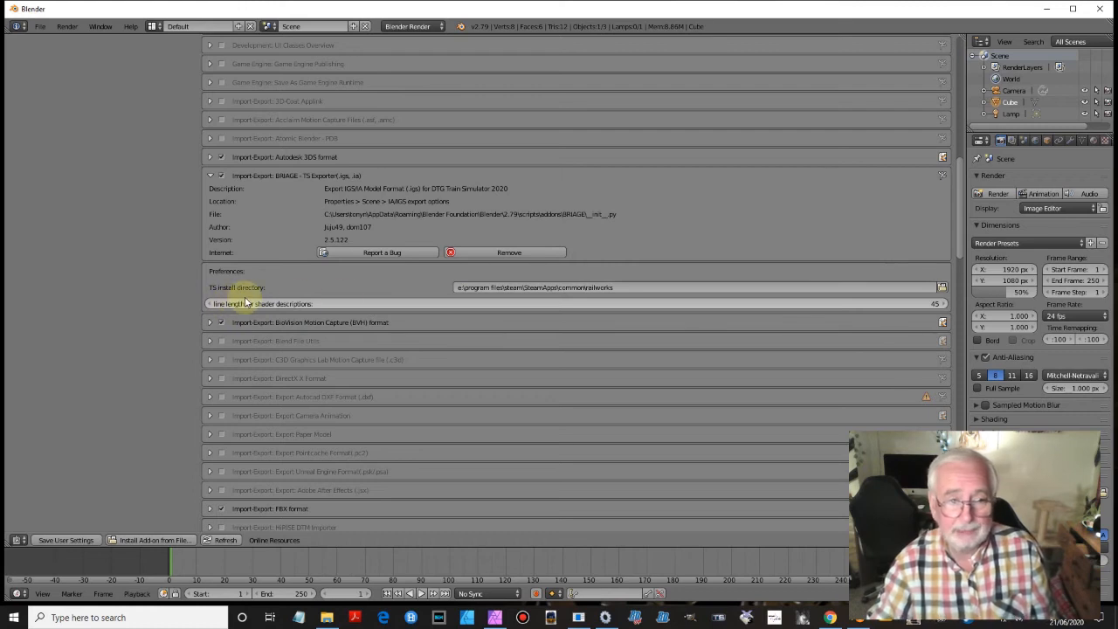
{"action": "mouse_move", "coordinate": [930, 297]}
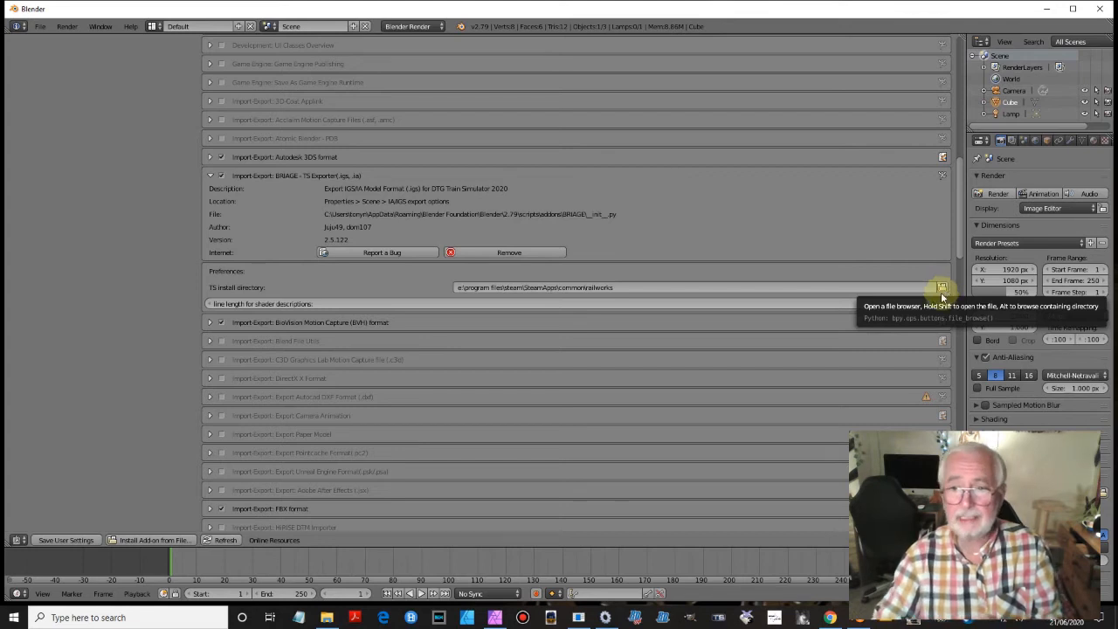
{"action": "mouse_move", "coordinate": [691, 288]}
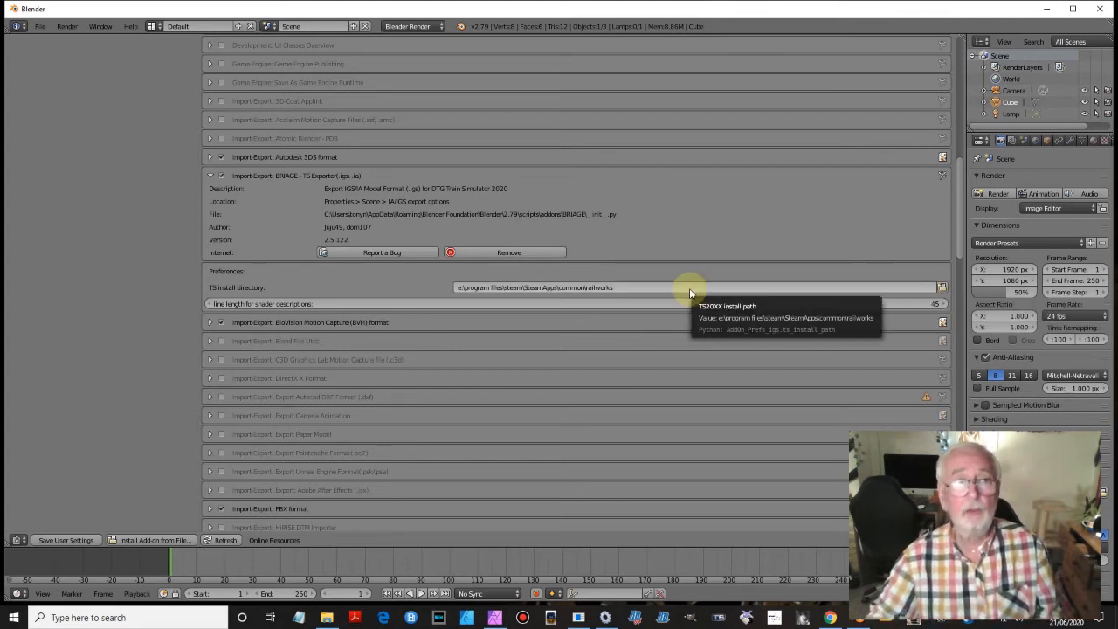
{"action": "left_click", "coordinate": [19, 540]}
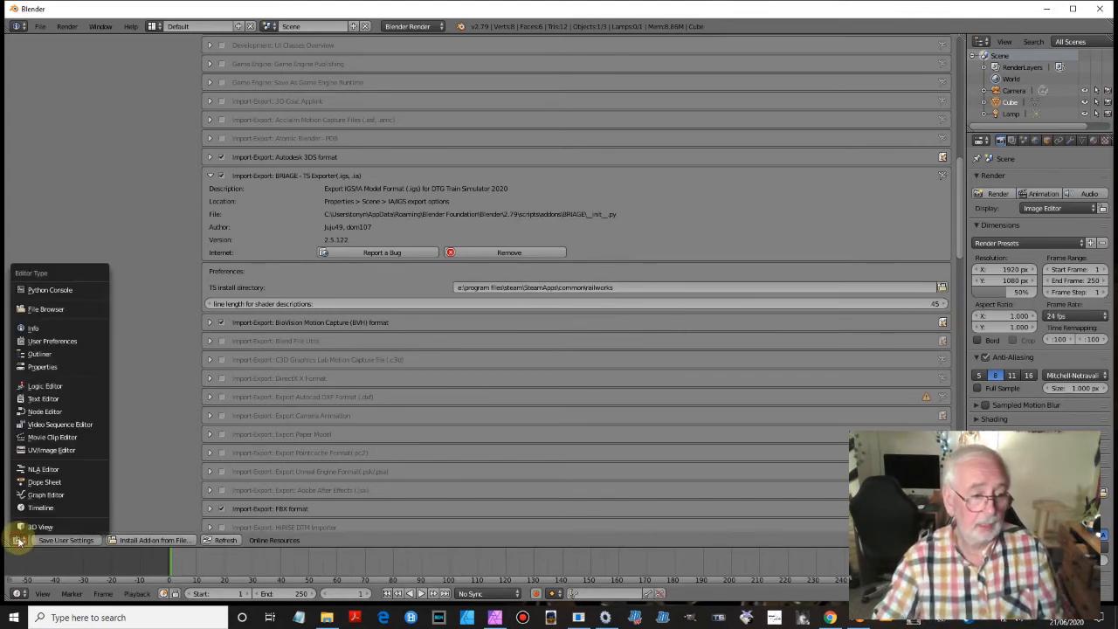
Return the main area to the 3D View and check File > Export for the TS2019 exporter entries
{"action": "left_click", "coordinate": [19, 538]}
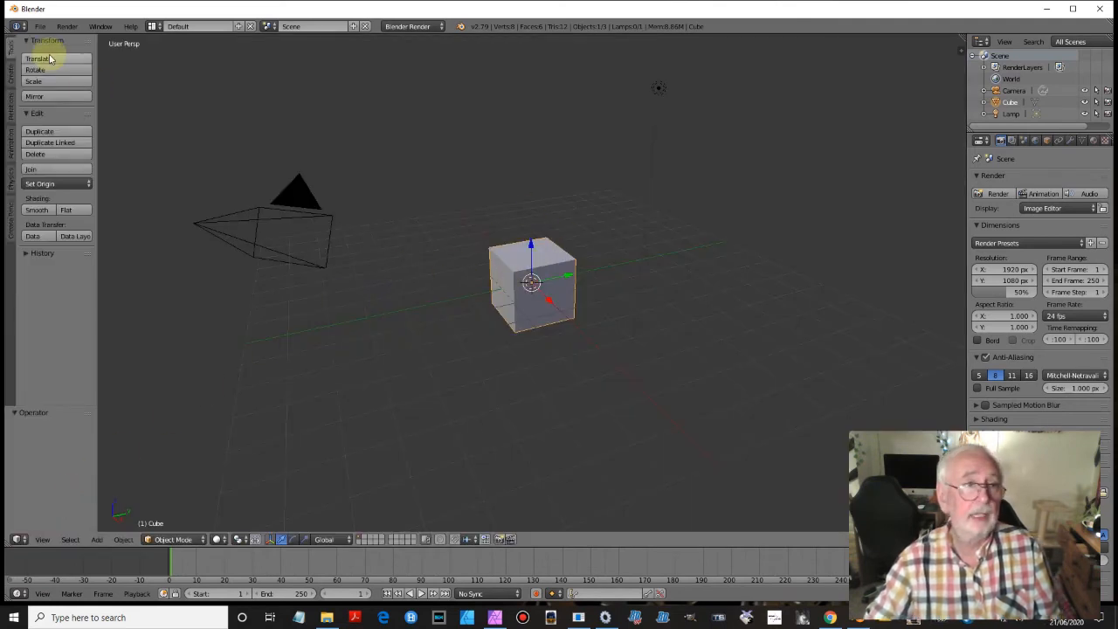
{"action": "left_click", "coordinate": [38, 26]}
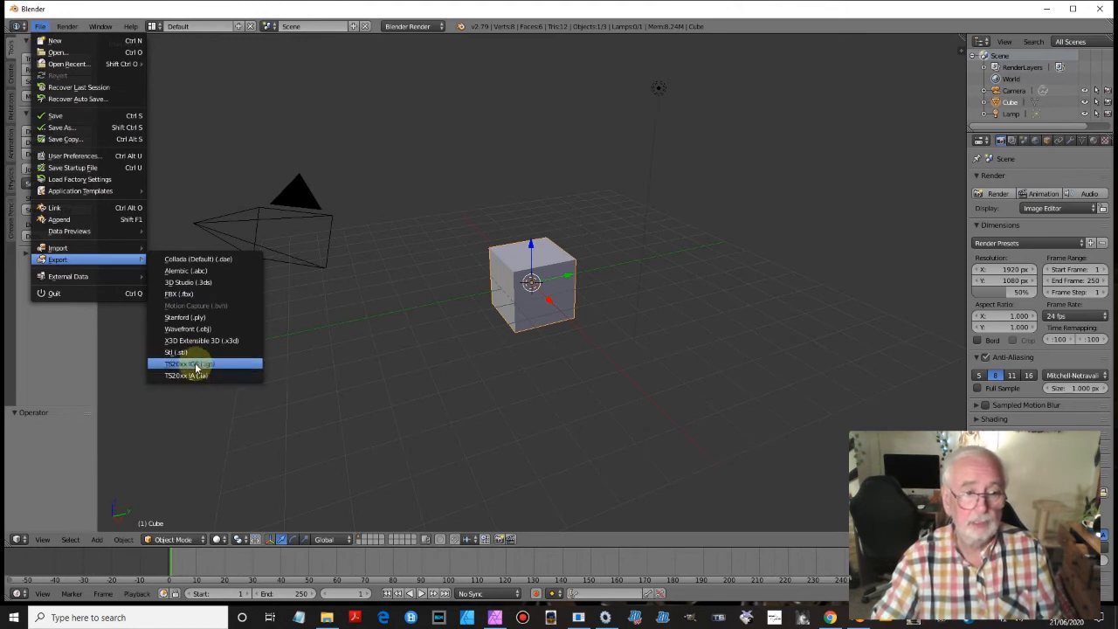
{"action": "mouse_move", "coordinate": [199, 376]}
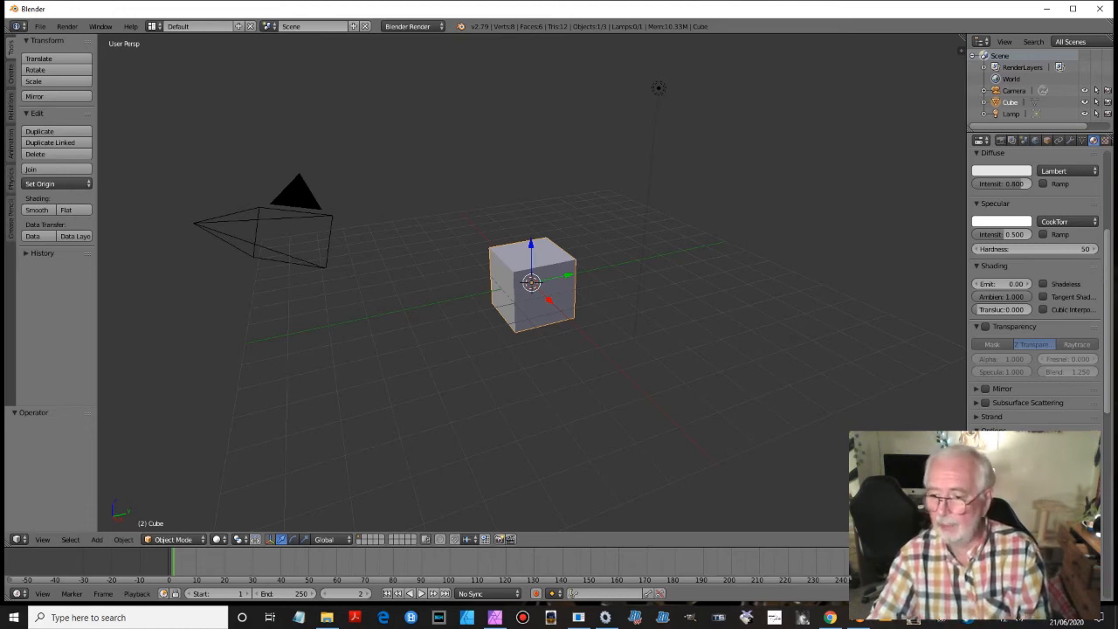
Scroll the Material properties to the TS options and show the TS shader name list
{"action": "scroll", "scroll_direction": "down", "scroll_amount": 3}
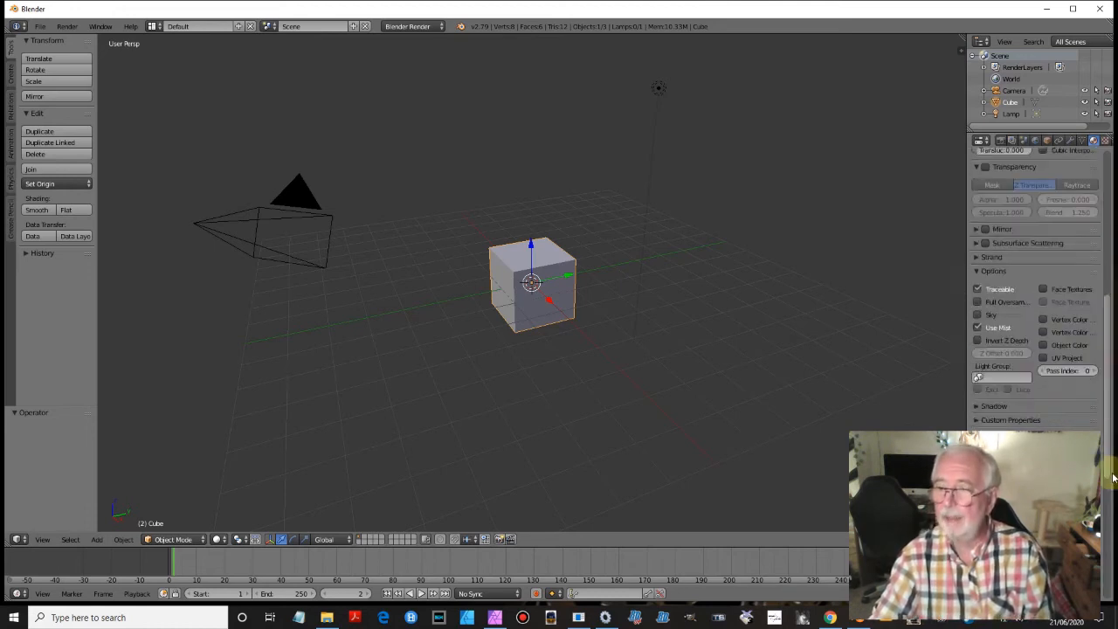
{"action": "left_click", "coordinate": [1031, 173]}
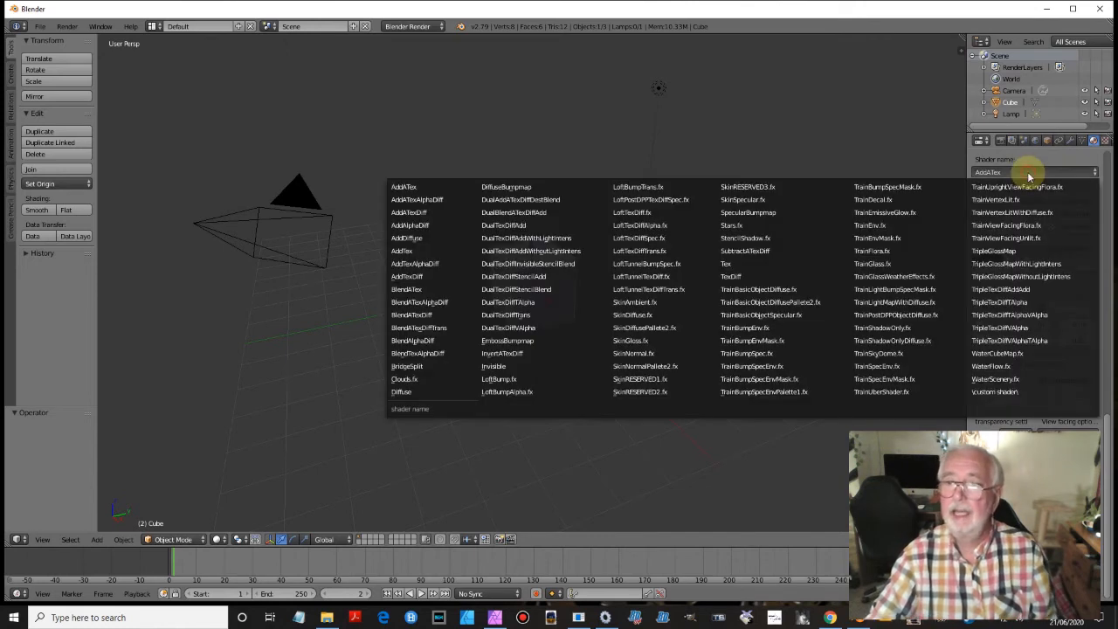